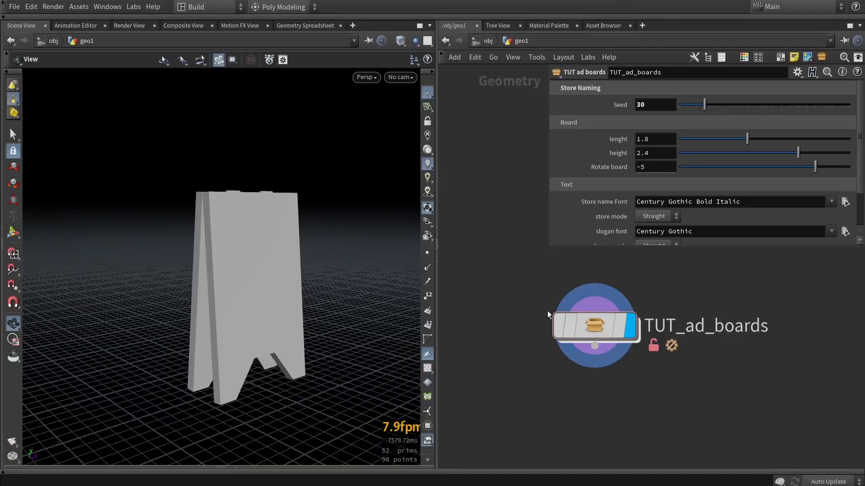
pyautogui.moveTo(579, 379)
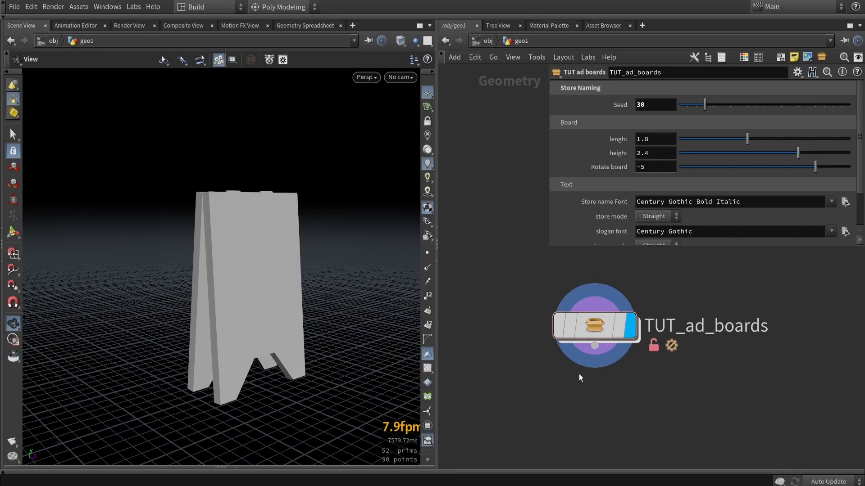
# - Enter TUT_ad_boards and inspect blast1's kept point, slogan and store in a Geometry Spreadsheet
pyautogui.scroll(-3)
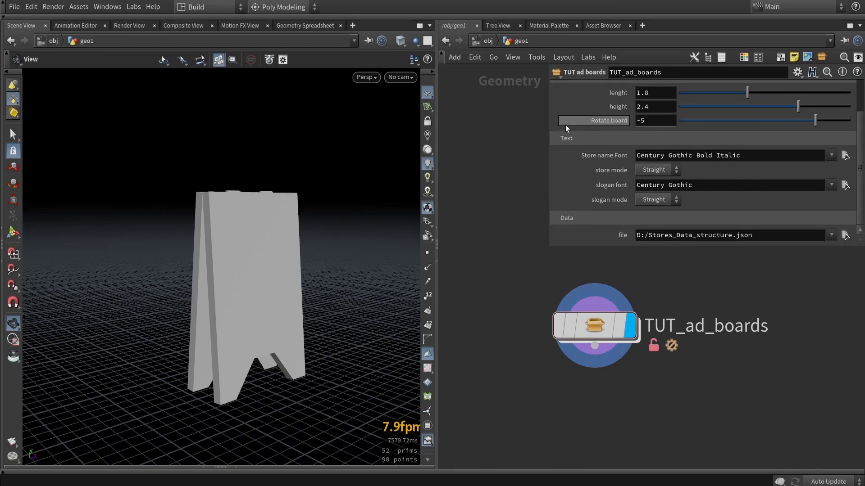
pyautogui.scroll(3)
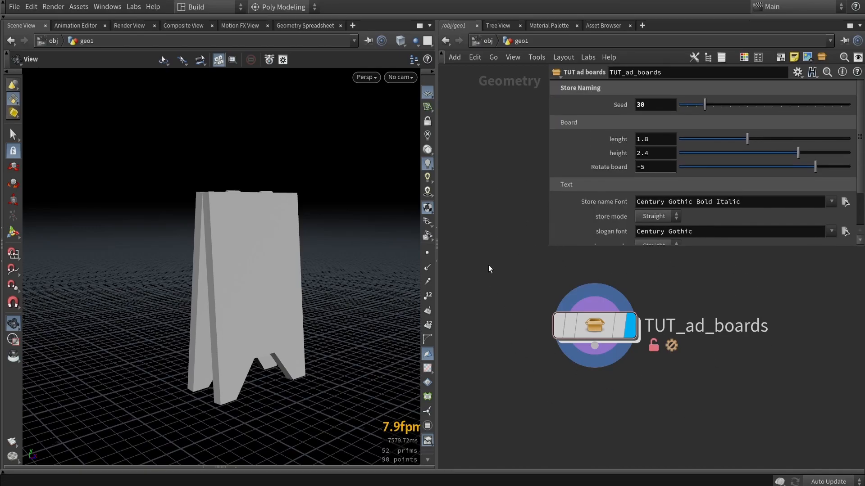
pyautogui.moveTo(485, 262)
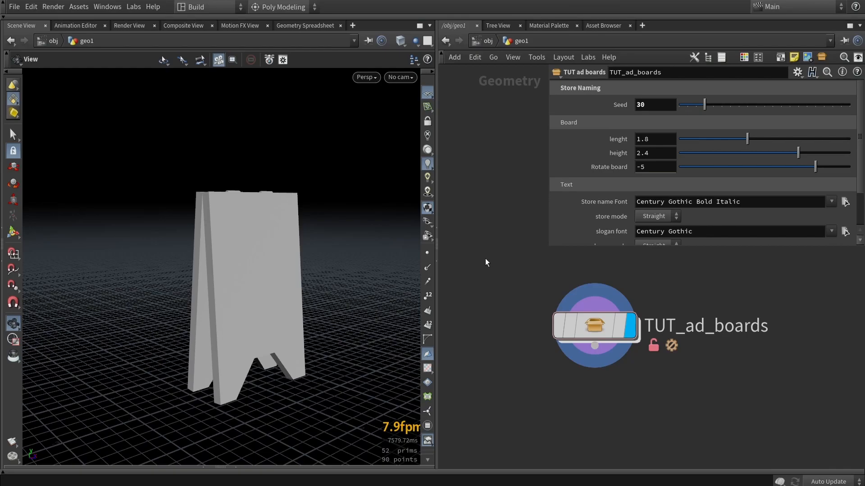
pyautogui.click(654, 105)
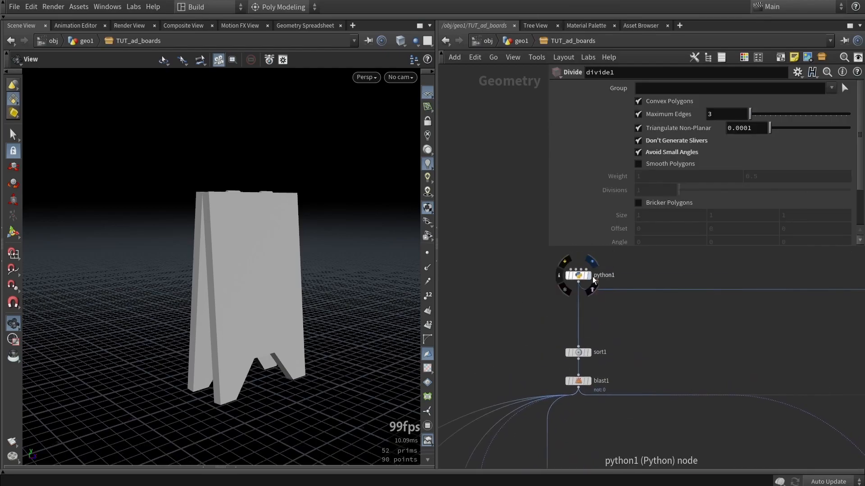
pyautogui.click(577, 276)
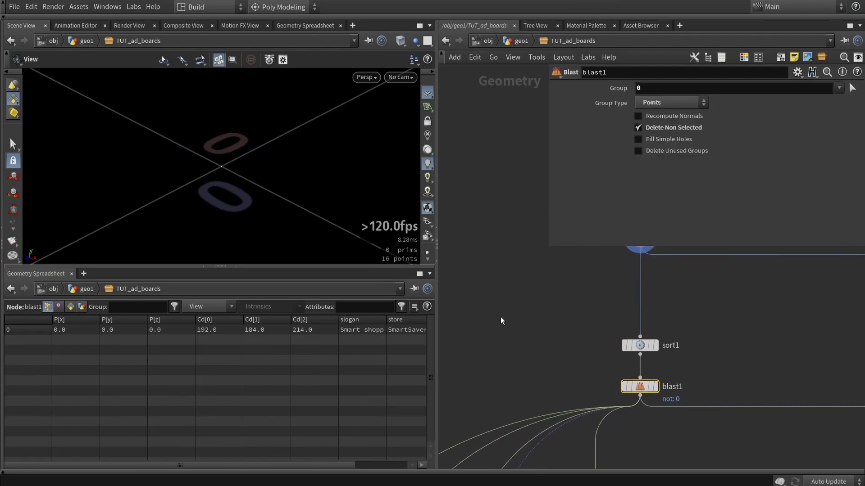
pyautogui.press('Tab')
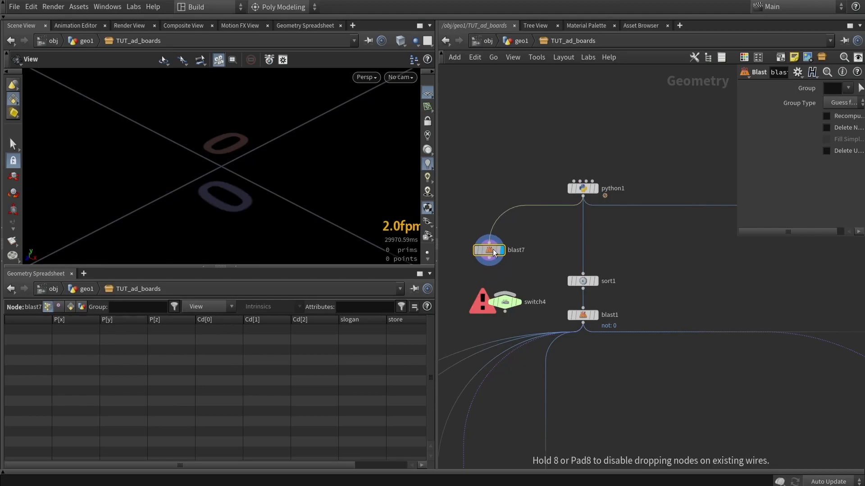
pyautogui.moveTo(608, 265)
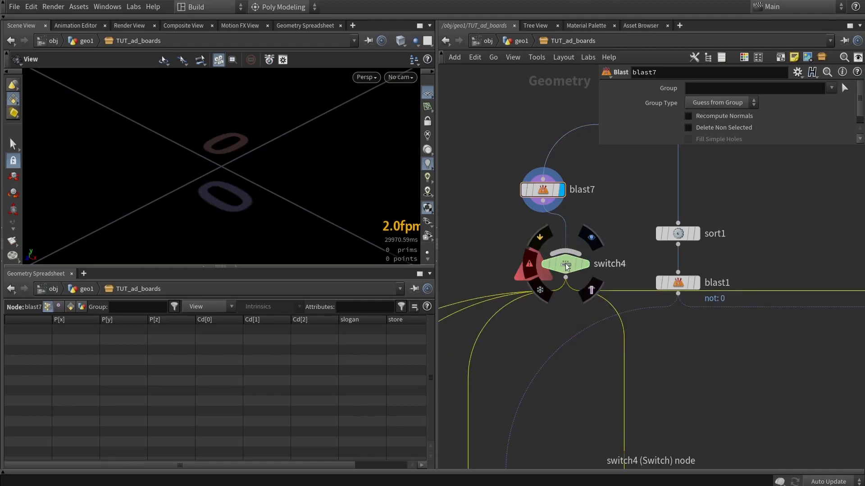
# - Select switch4 after wiring blast7 and blast1 into it
pyautogui.click(677, 282)
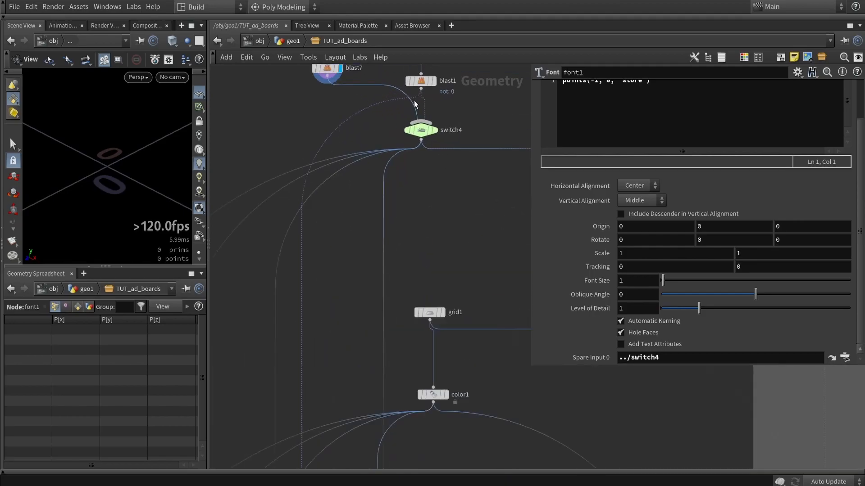
pyautogui.moveTo(419, 174)
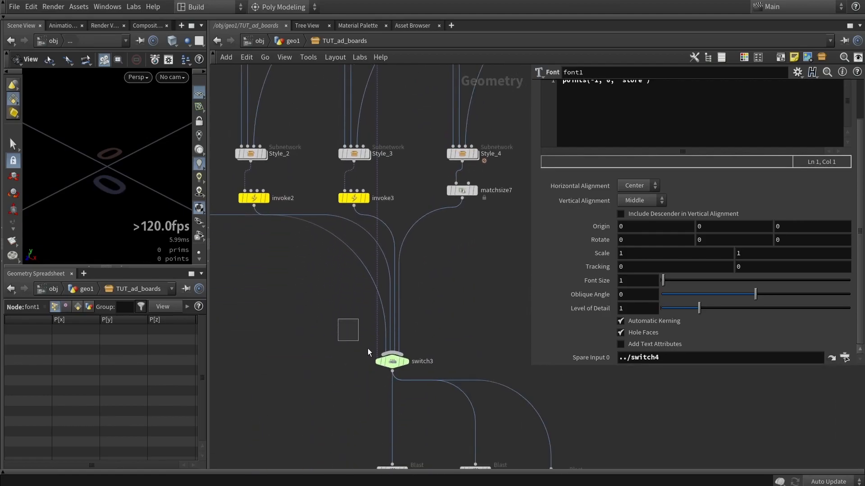
# - Select switch4 to show its Select Input and blast7/blast1 input list
pyautogui.click(391, 361)
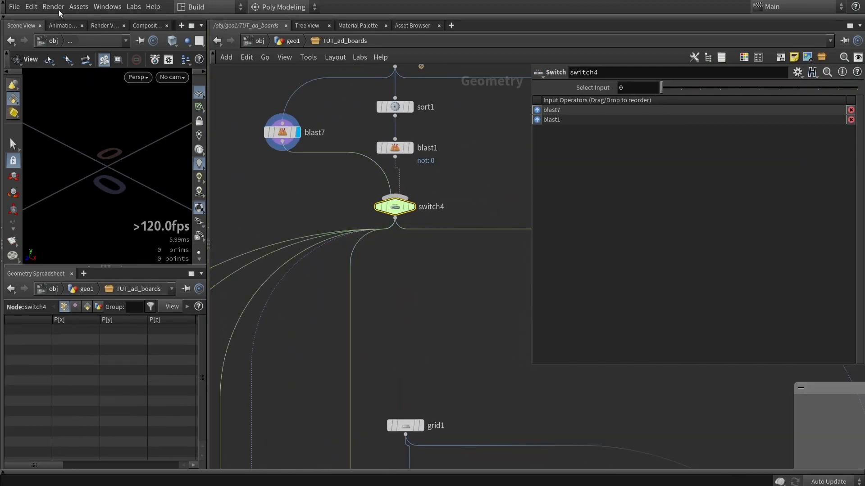
# - Promote switch4's Select Input to Store Naming as a Toggle labelled 'Get random'
pyautogui.click(79, 6)
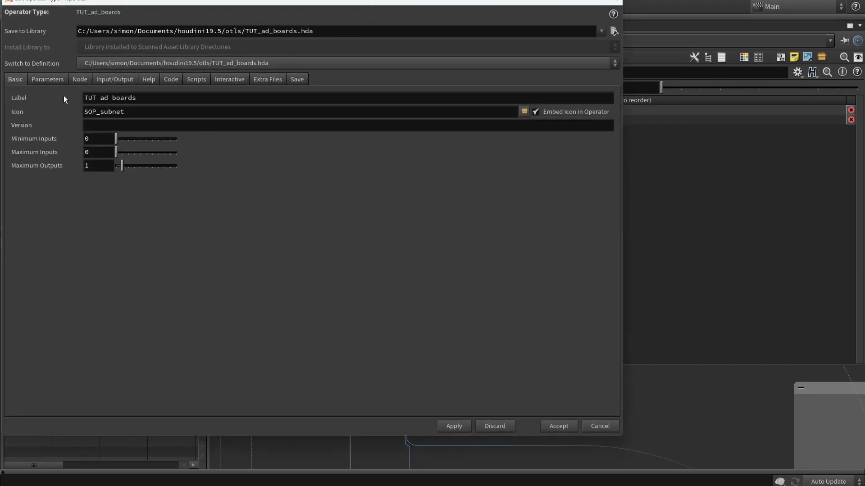
pyautogui.click(47, 79)
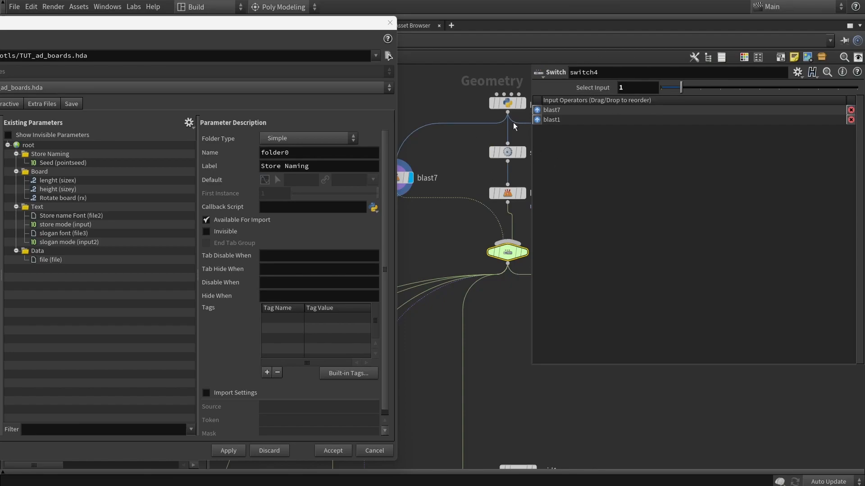
pyautogui.moveTo(590, 88)
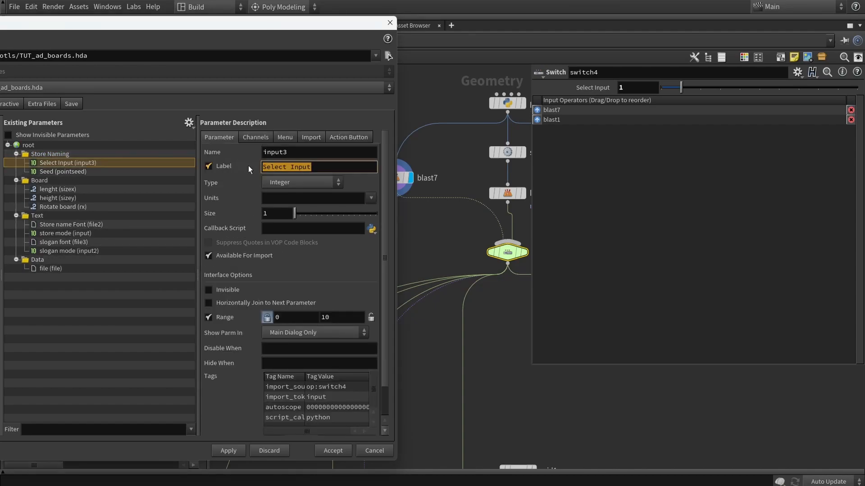
pyautogui.write('Get ran')
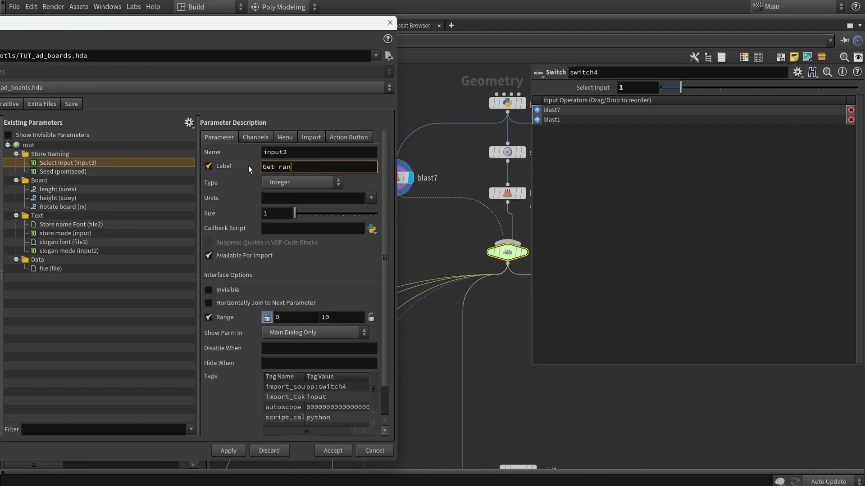
pyautogui.write('dom')
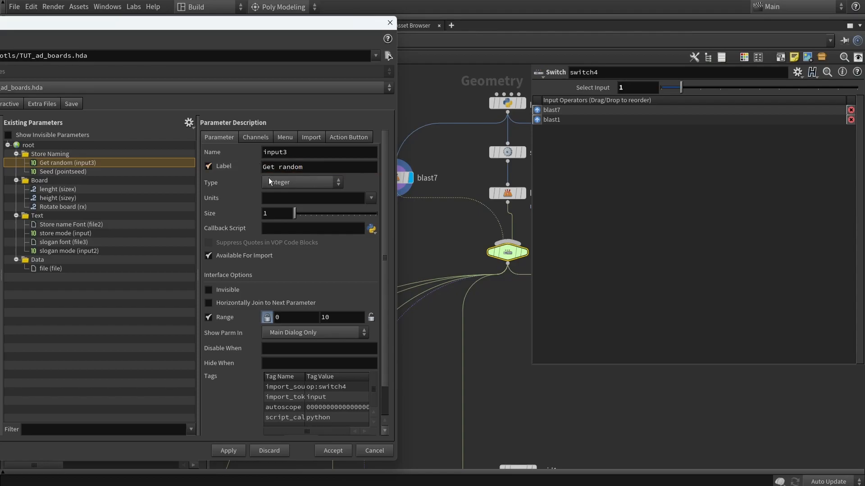
pyautogui.click(301, 182)
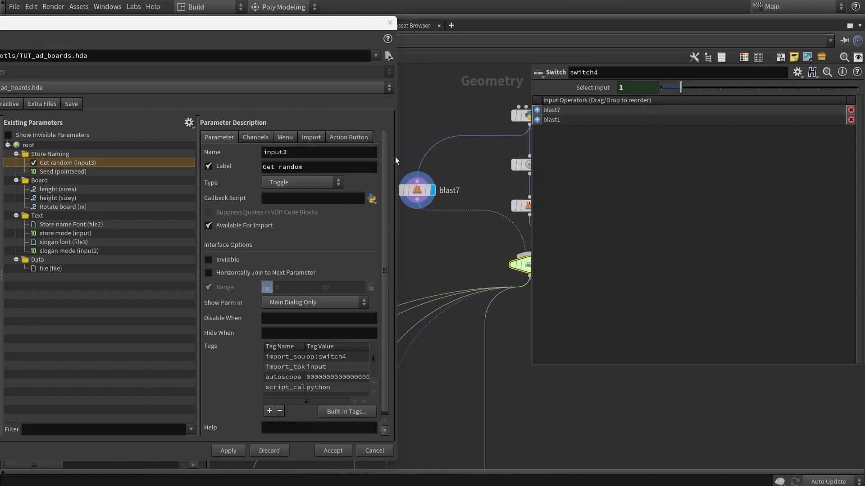
pyautogui.click(416, 190)
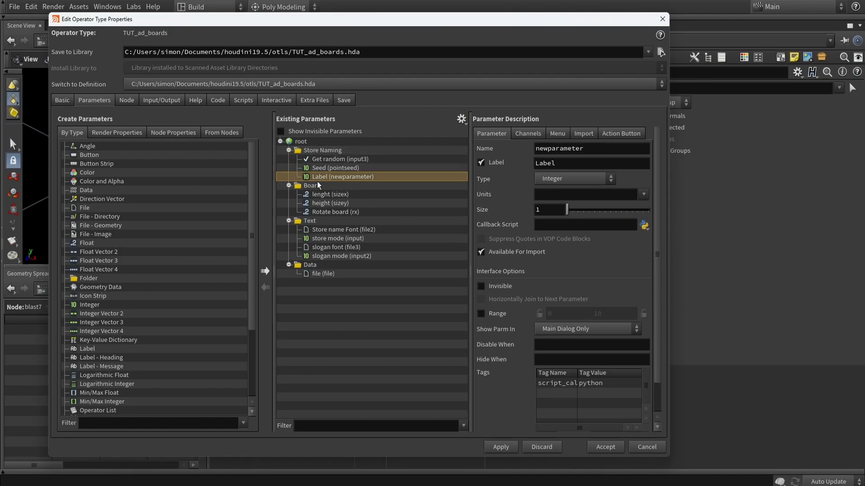
# - Label the new integer parameter 'Specific Number', name it 'number', and accept the changes
pyautogui.tripleClick(590, 163)
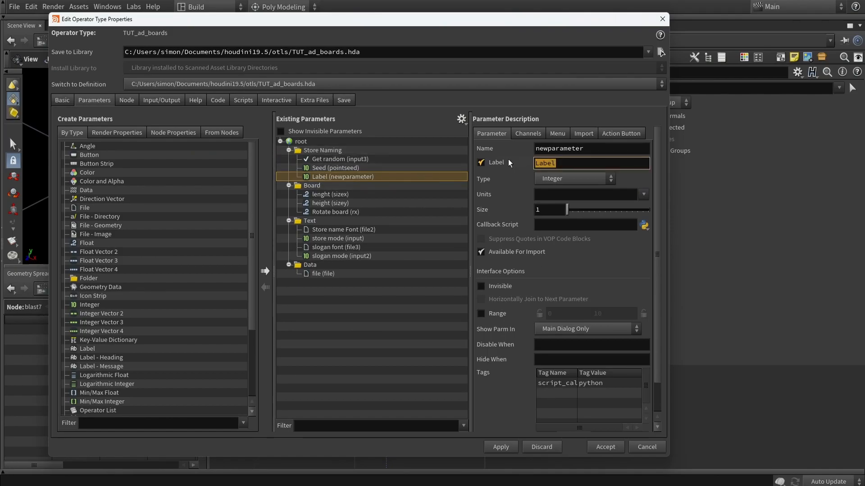
pyautogui.write('Specific Number')
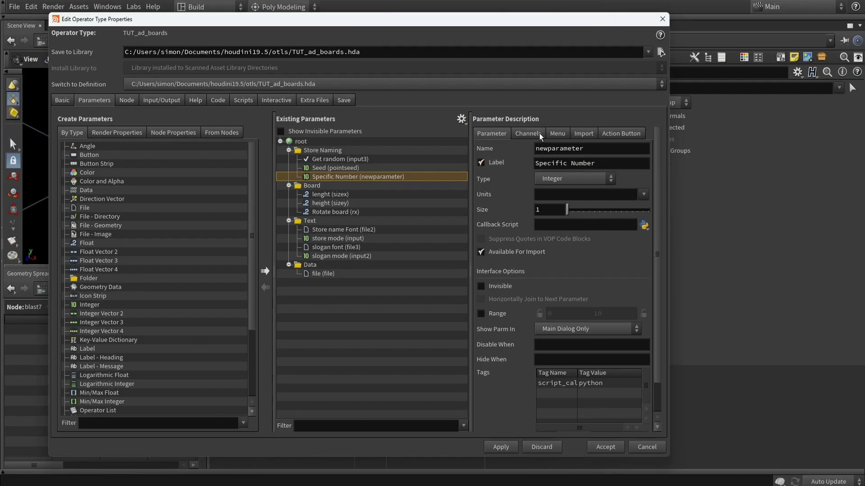
pyautogui.write('numb')
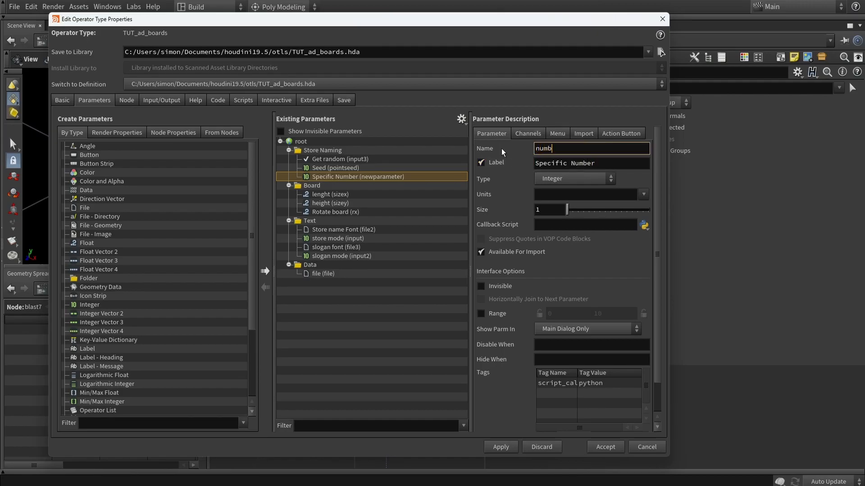
pyautogui.click(500, 446)
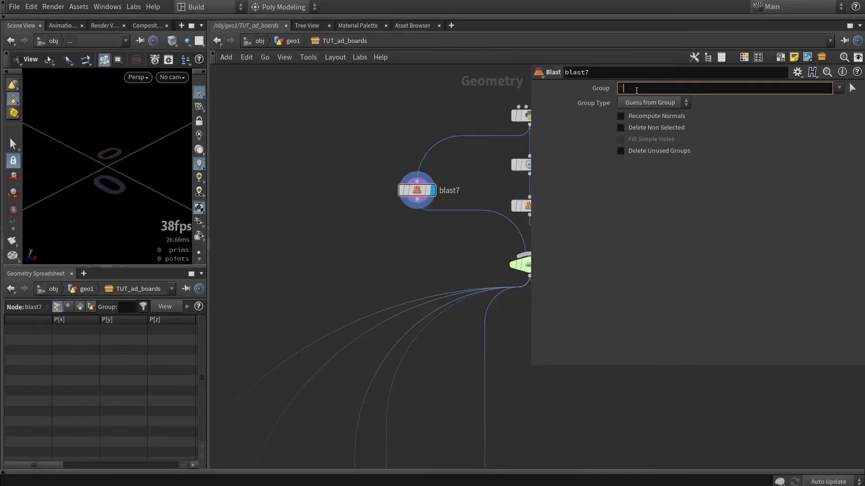
# - Set blast7's Group to `chs("../number")` on Points with Delete Non Selected enabled
pyautogui.write('chs("../nu')
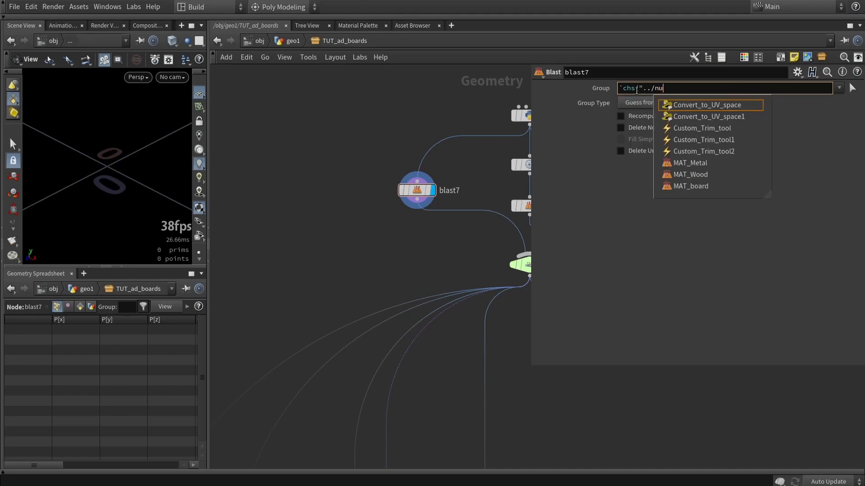
pyautogui.write('mber")`')
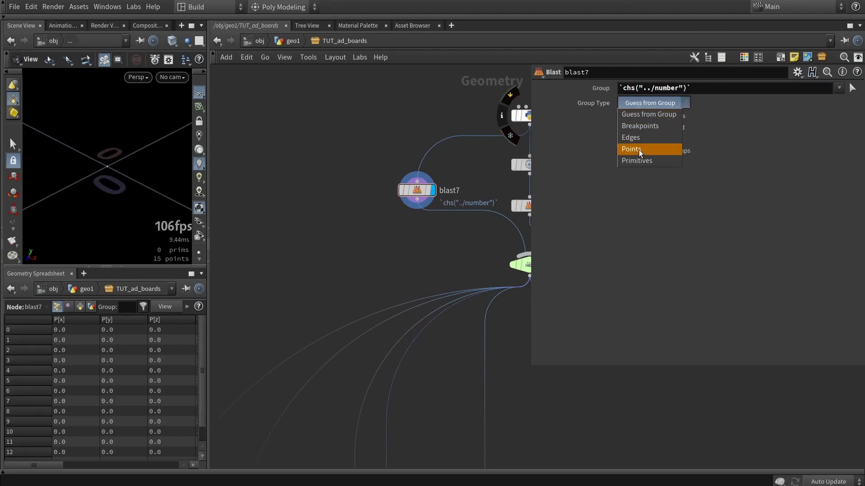
pyautogui.click(631, 148)
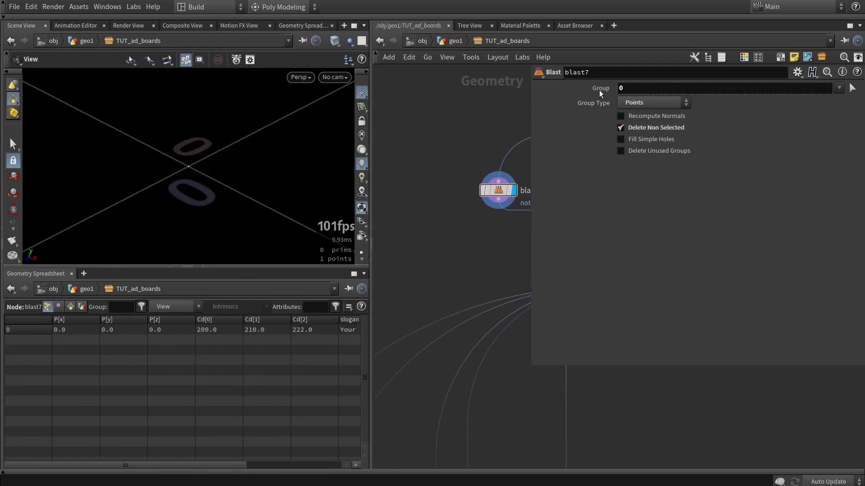
pyautogui.write('`chs("../number")`')
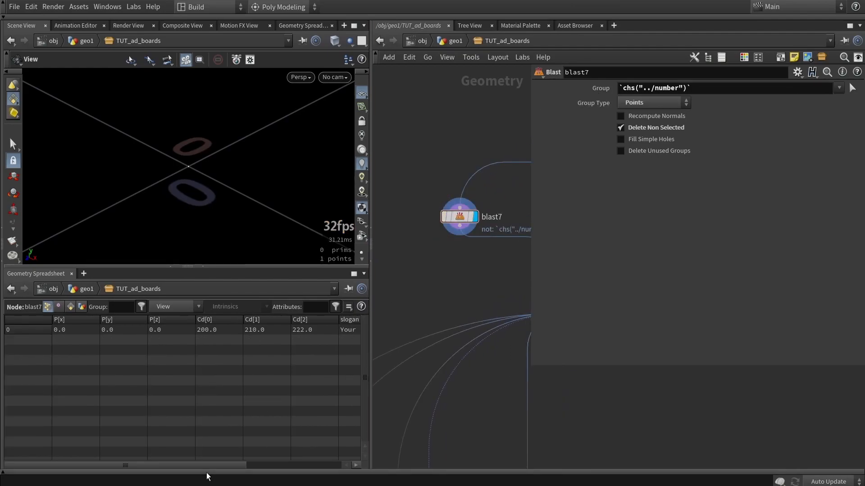
pyautogui.click(459, 217)
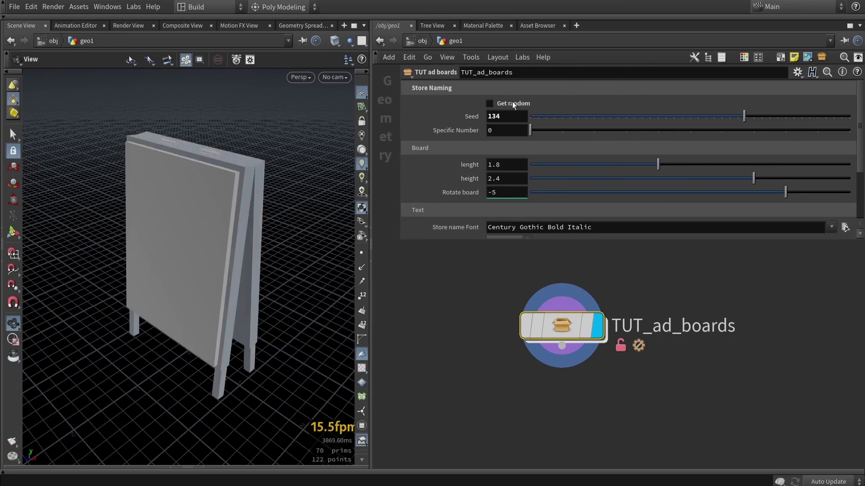
# - Toggle Get random and bring up the Seed parameter's Disable When setting
pyautogui.click(488, 104)
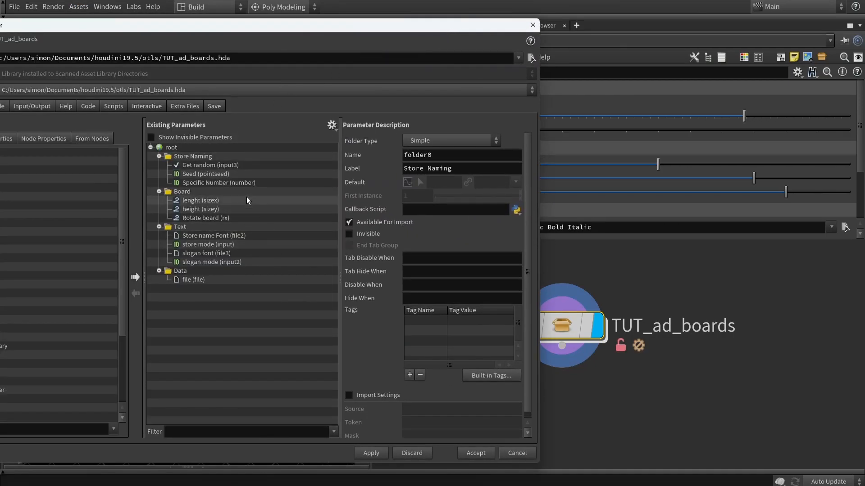
pyautogui.click(210, 165)
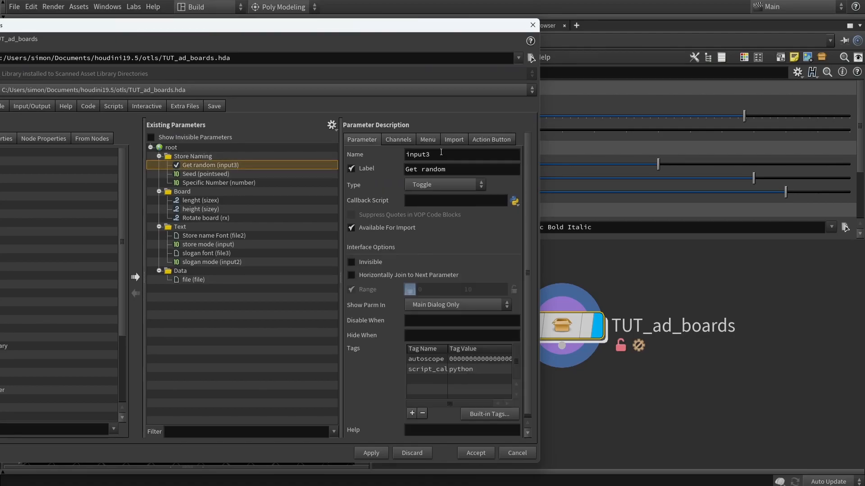
pyautogui.click(205, 174)
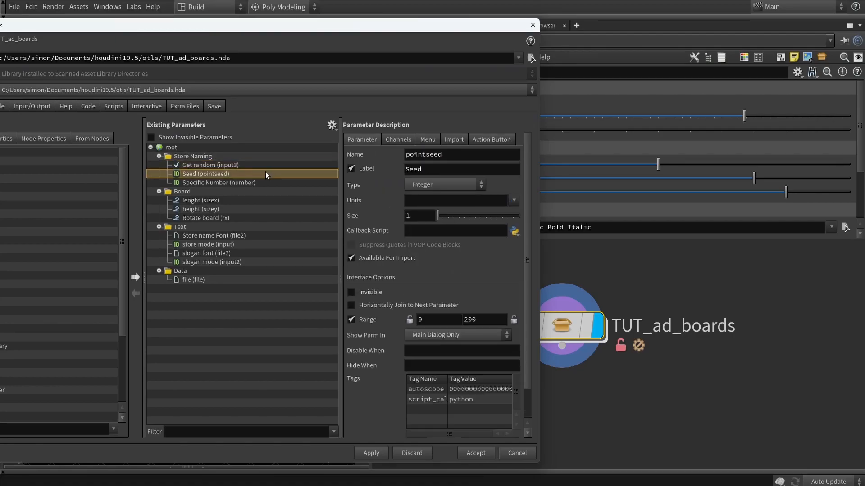
pyautogui.moveTo(362, 355)
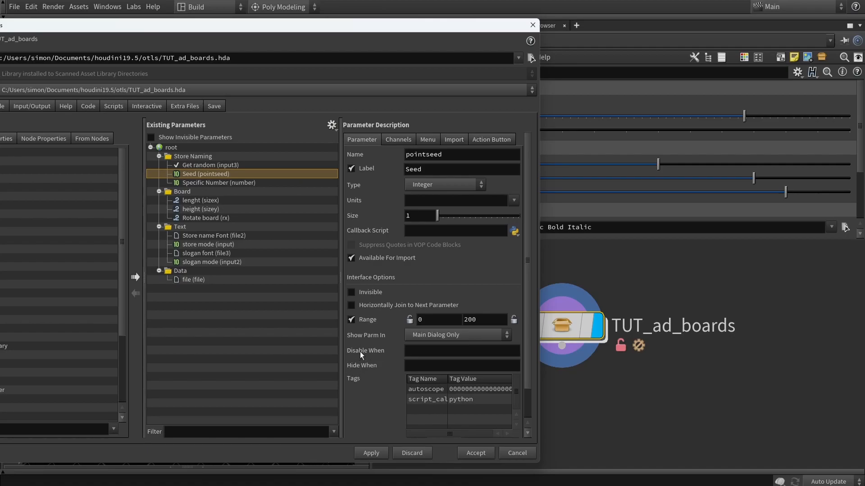
pyautogui.click(462, 350)
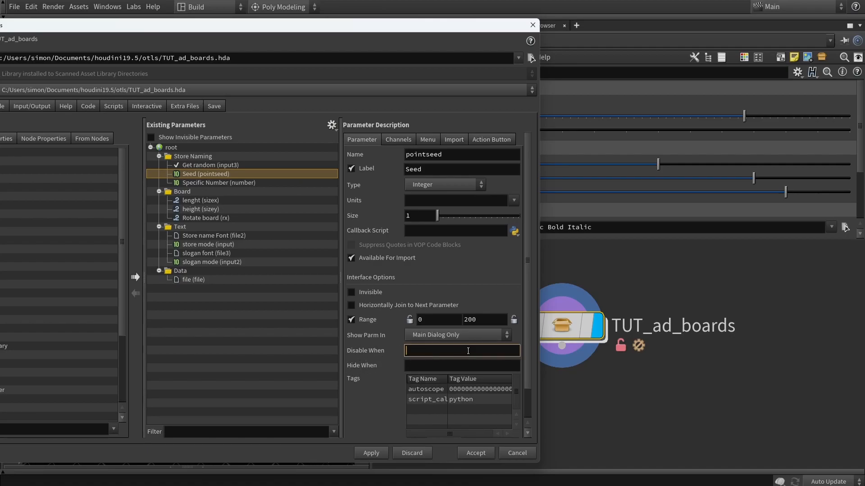
# - Set Seed's Disable When to { input3 == 0 } and move on to Specific Number
pyautogui.write('{')
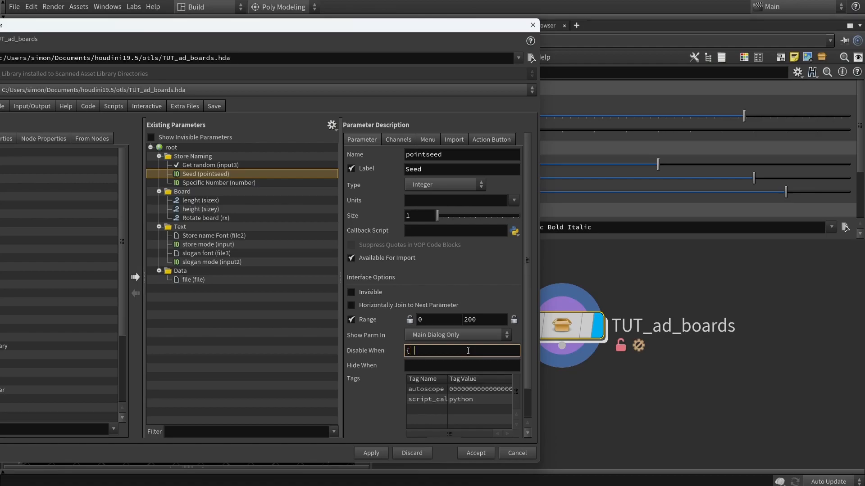
pyautogui.write('input3 ==')
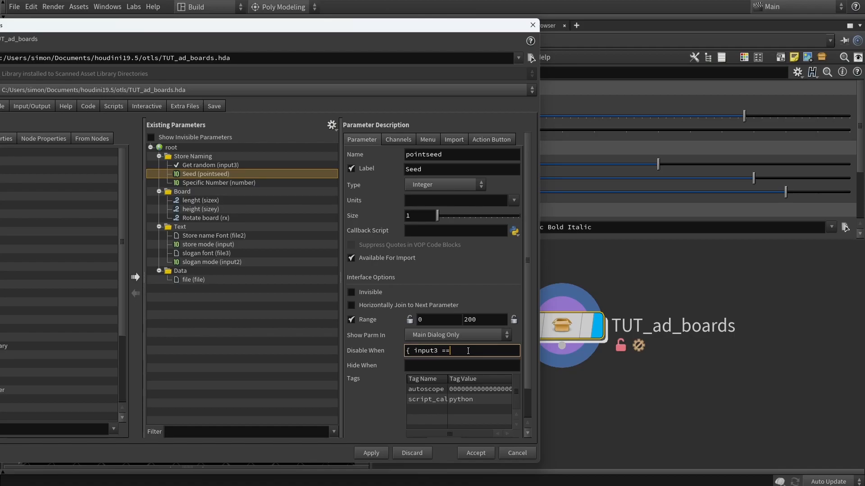
pyautogui.write('0 }')
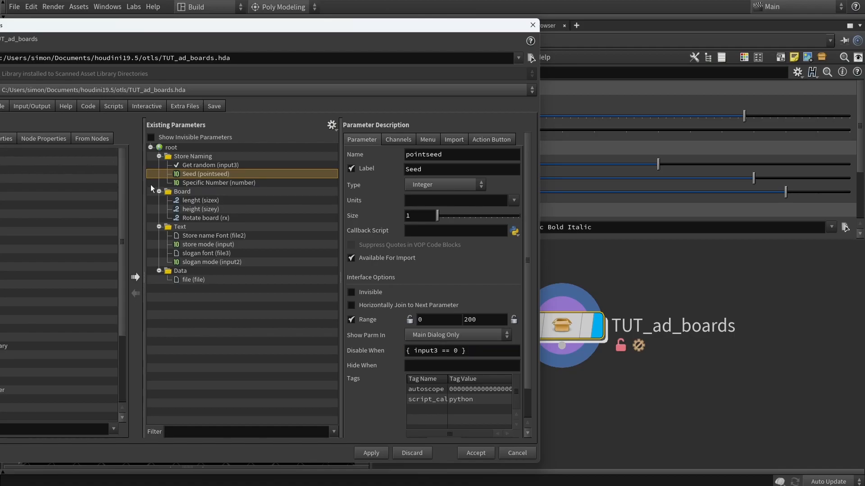
pyautogui.click(218, 183)
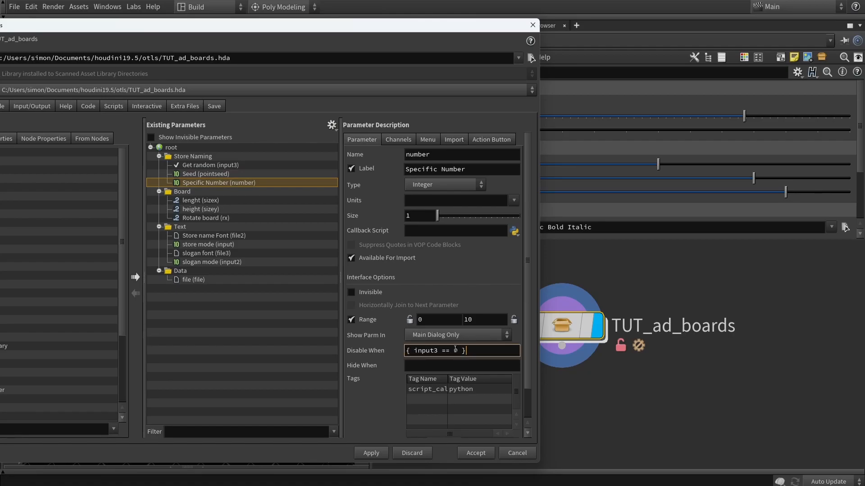
# - Accept the asset edits and uncheck Get random so Seed greys out
pyautogui.click(475, 453)
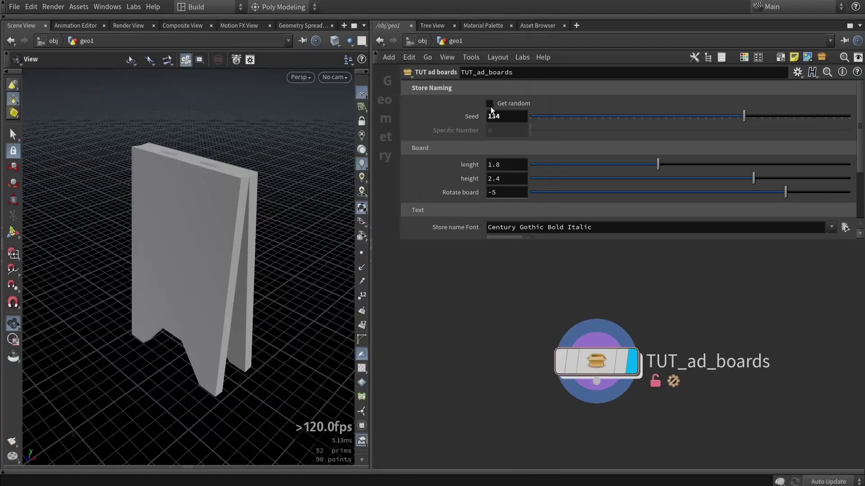
pyautogui.click(488, 103)
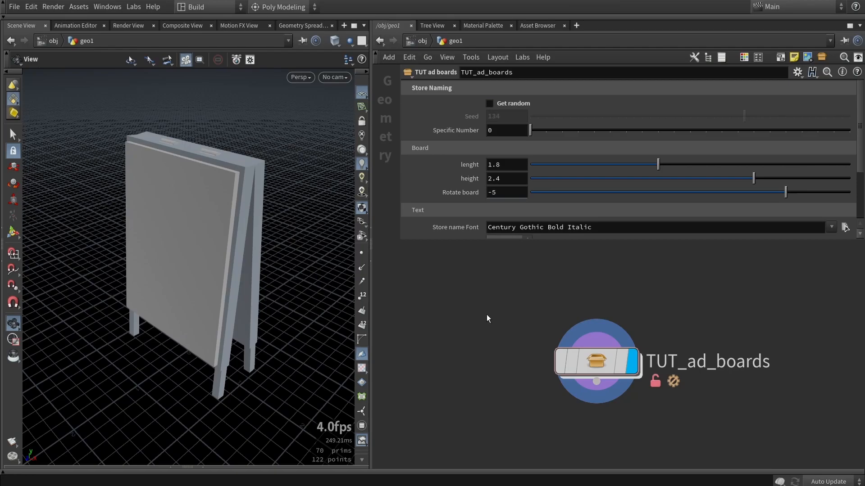
pyautogui.moveTo(405, 267)
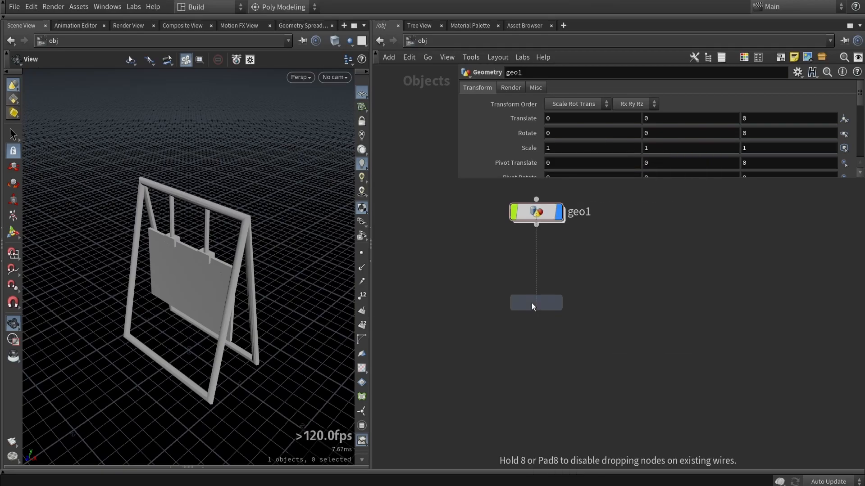
# - Create topnet1 below geo1, dive in and place a Labs Wedge node
pyautogui.click(535, 302)
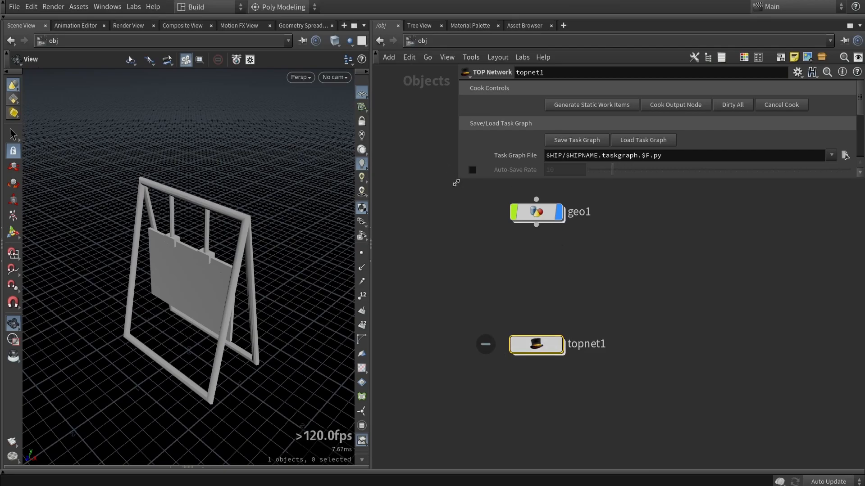
pyautogui.doubleClick(535, 344)
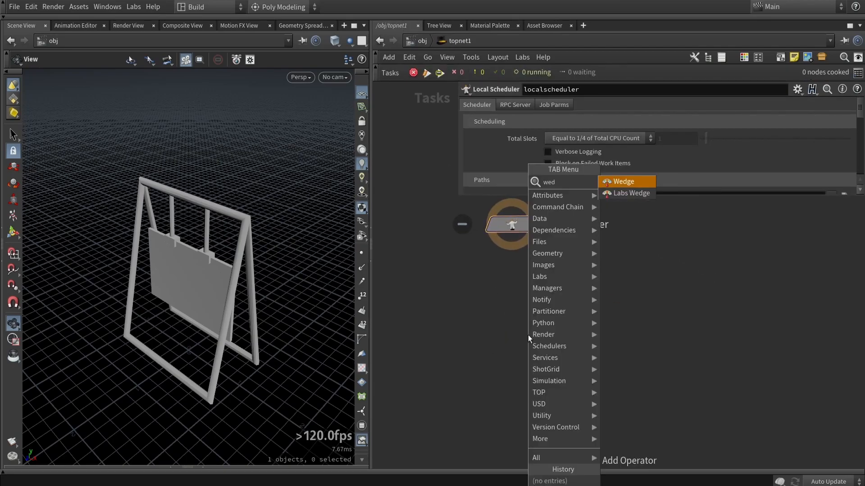
pyautogui.moveTo(627, 192)
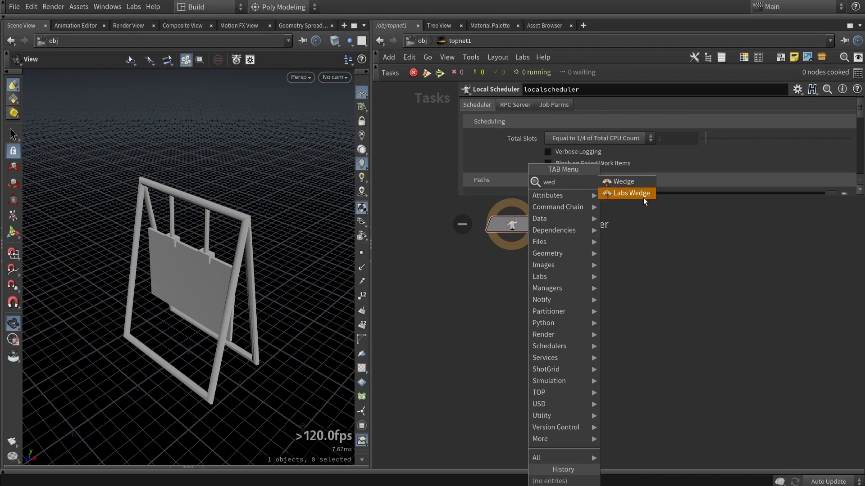
pyautogui.click(627, 193)
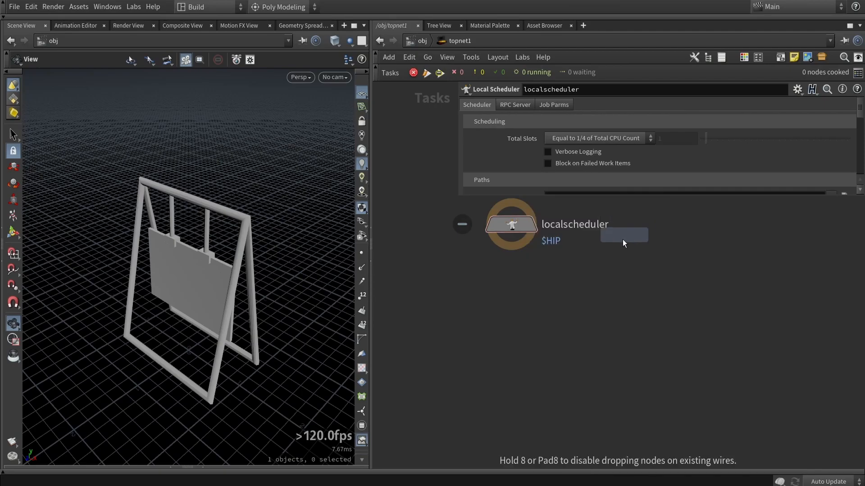
pyautogui.click(624, 234)
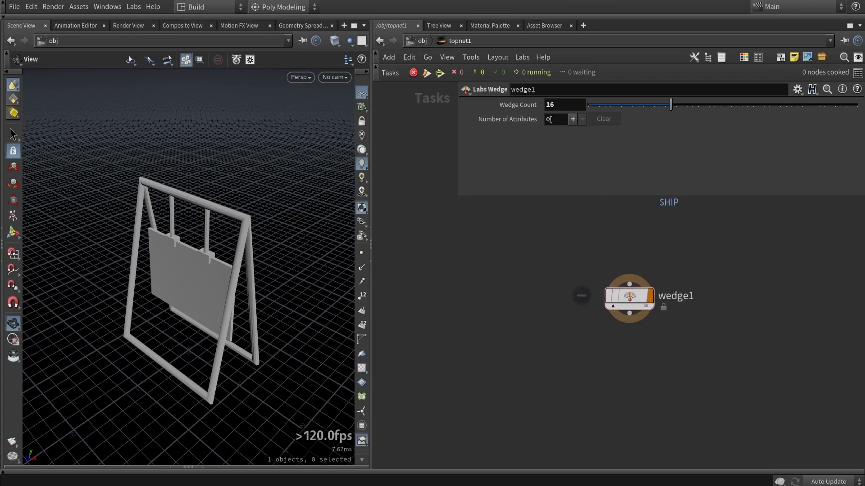
# - Cook wedge1 into 16 work items and add hdaprocessor1 beneath it
pyautogui.rightClick(629, 297)
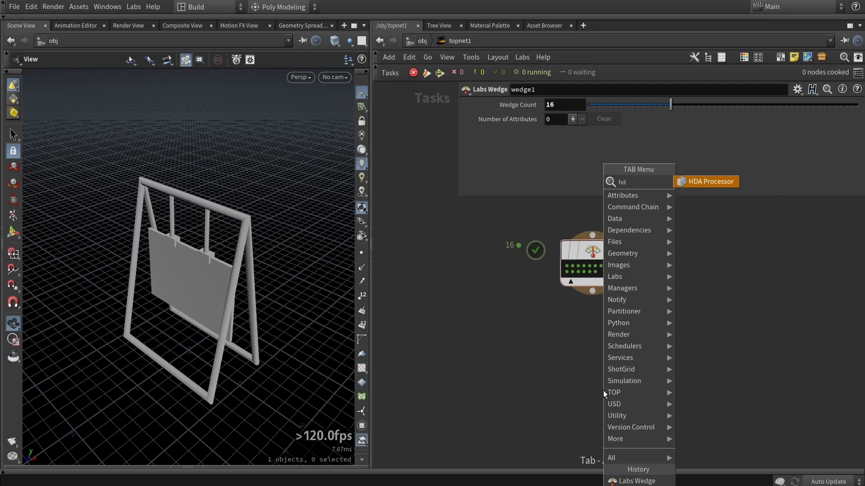
pyautogui.click(707, 181)
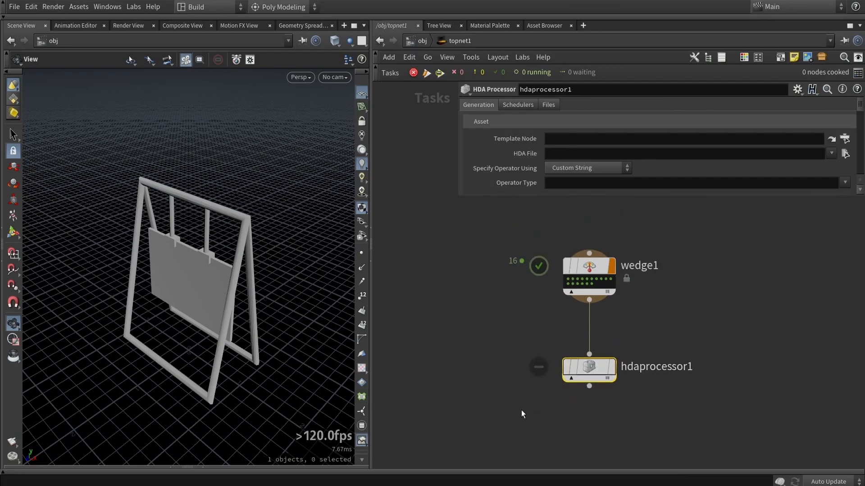
pyautogui.moveTo(527, 301)
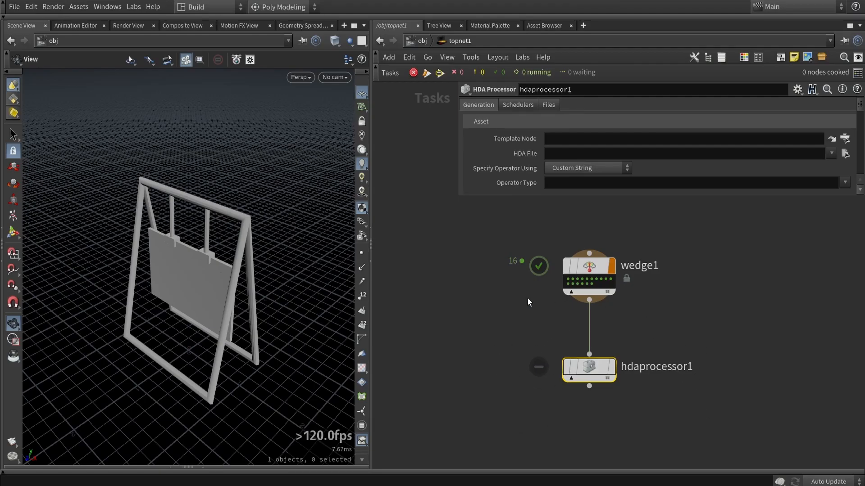
pyautogui.moveTo(667, 406)
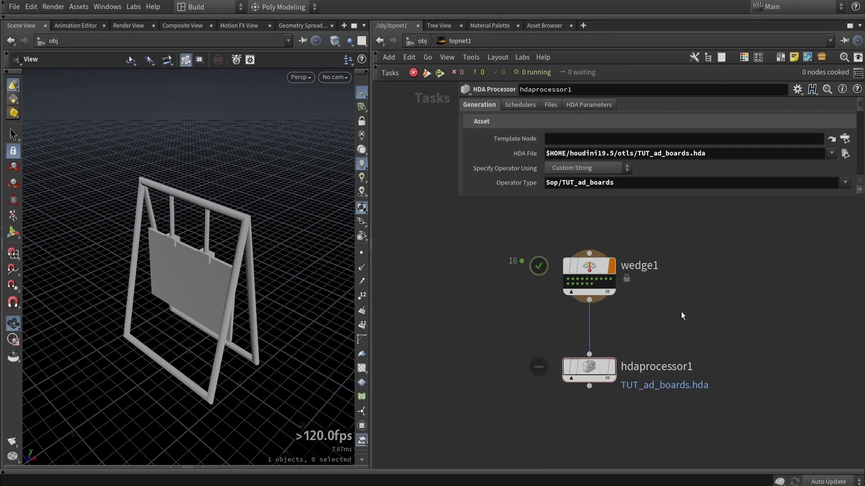
# - Show the TUT_ad_boards asset's own parameters on hdaprocessor1
pyautogui.click(588, 104)
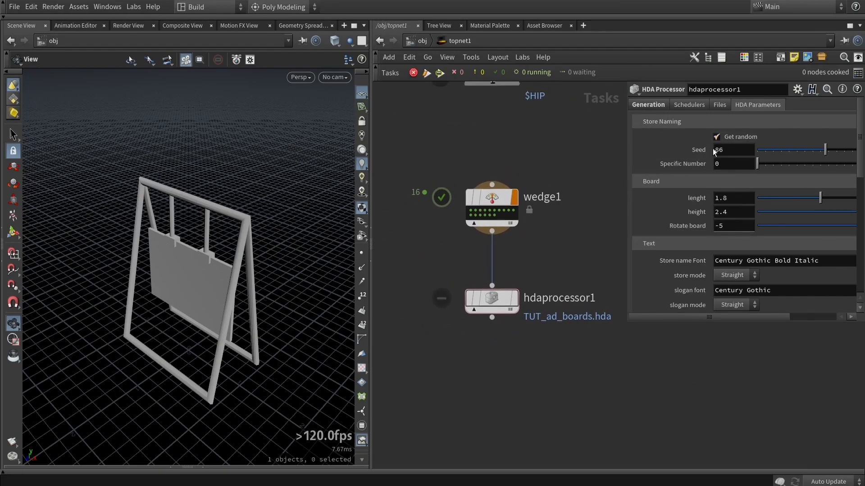
pyautogui.moveTo(661, 136)
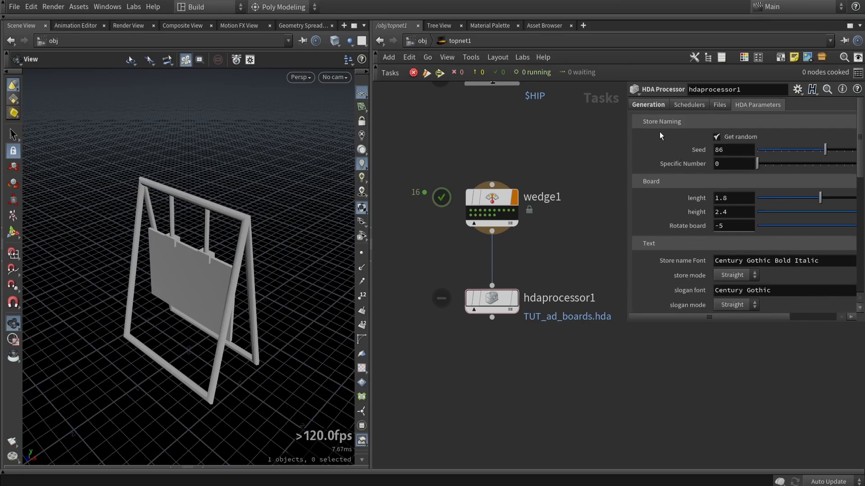
pyautogui.moveTo(647, 289)
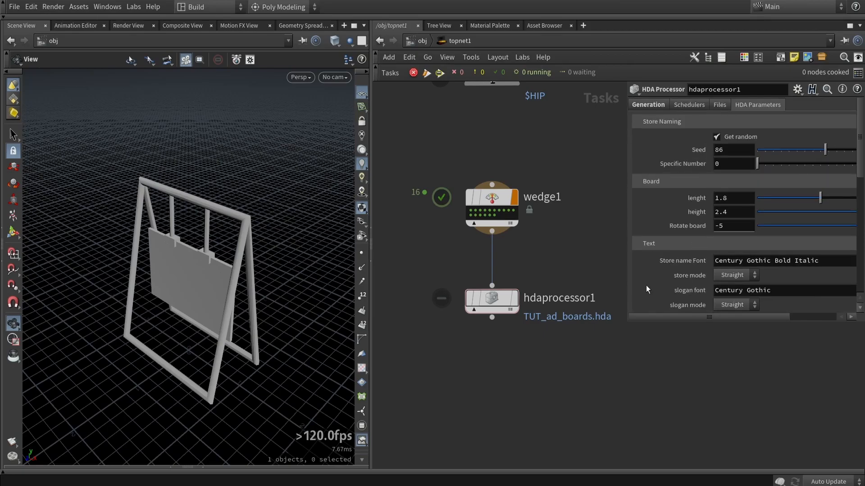
pyautogui.moveTo(665, 160)
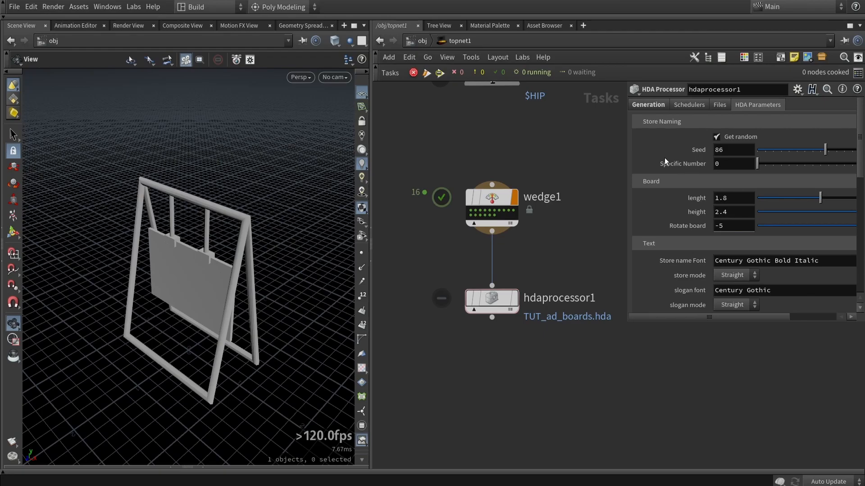
pyautogui.moveTo(654, 111)
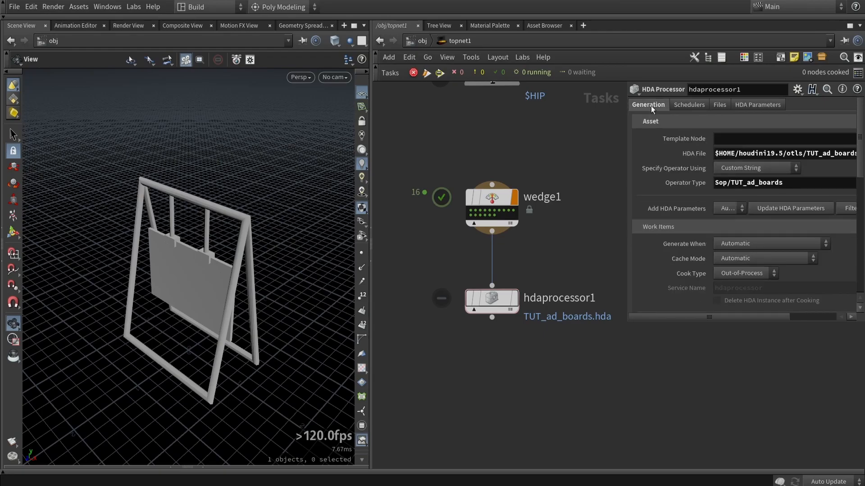
pyautogui.scroll(-3)
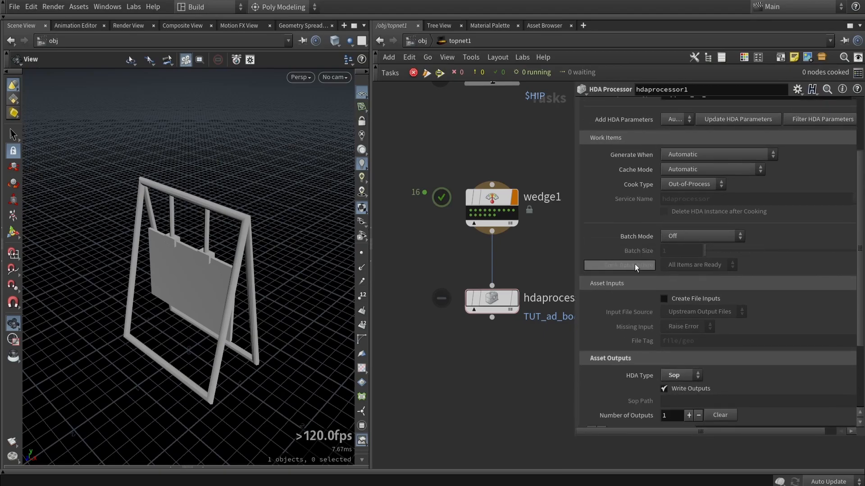
pyautogui.scroll(-3)
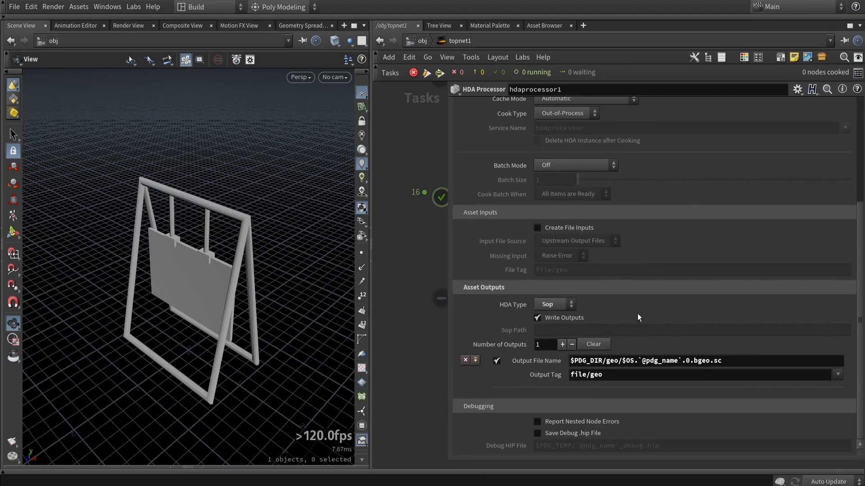
pyautogui.moveTo(530, 407)
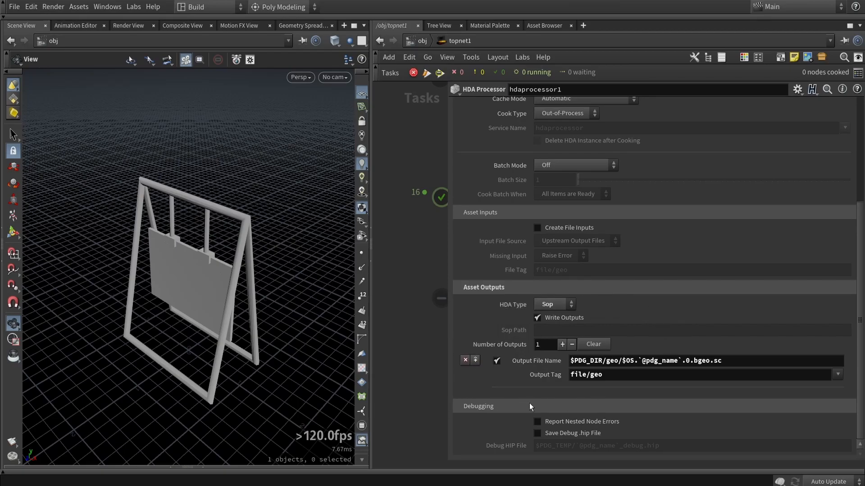
pyautogui.moveTo(533, 360)
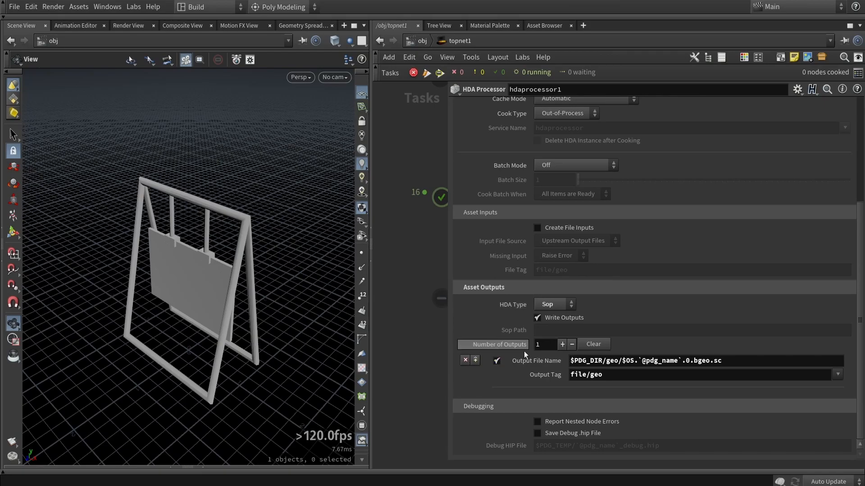
pyautogui.moveTo(593, 367)
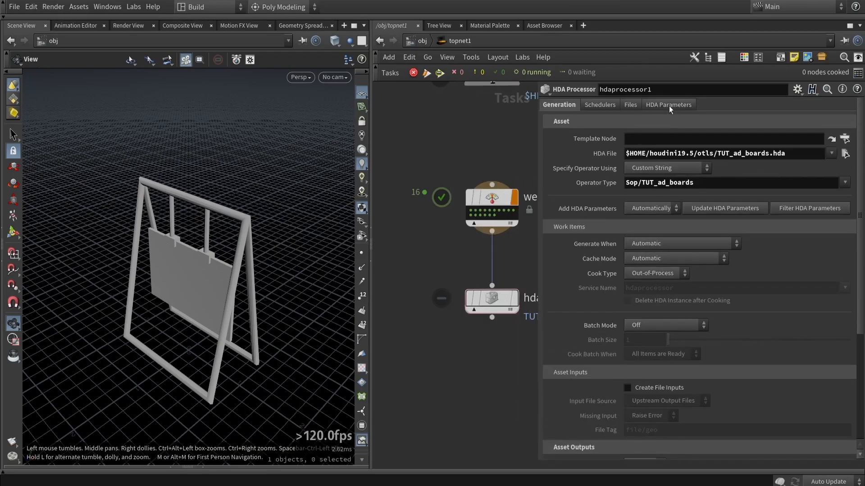
# - Give wedge1 two wedge attributes named size_x and size_y
pyautogui.click(667, 104)
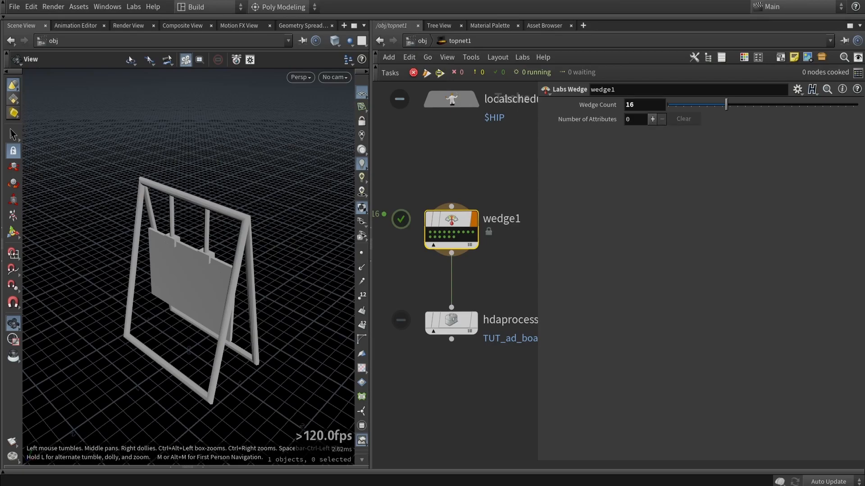
pyautogui.click(651, 119)
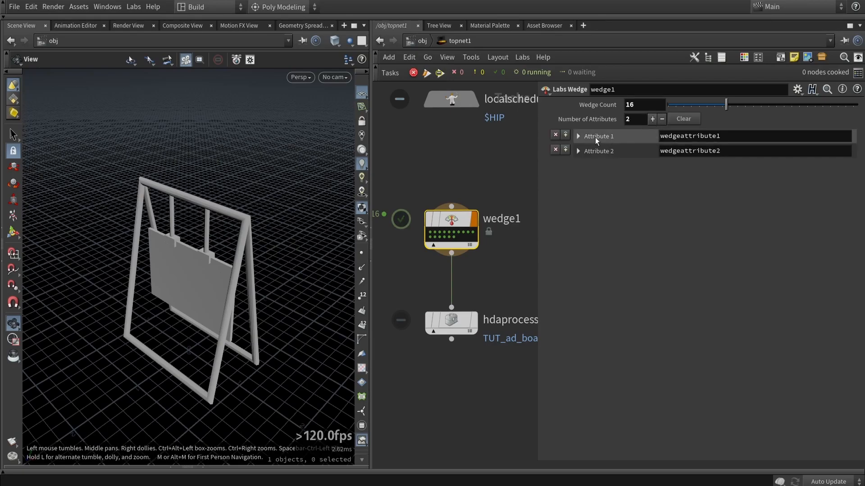
pyautogui.write('size')
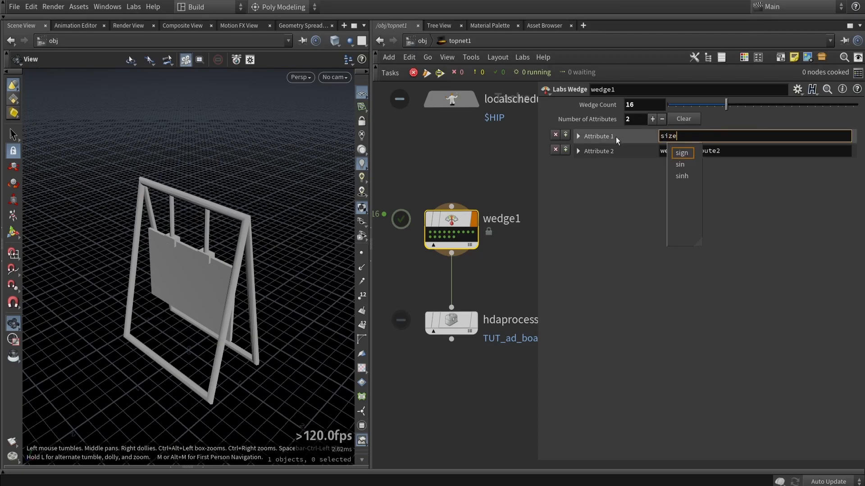
pyautogui.write('_')
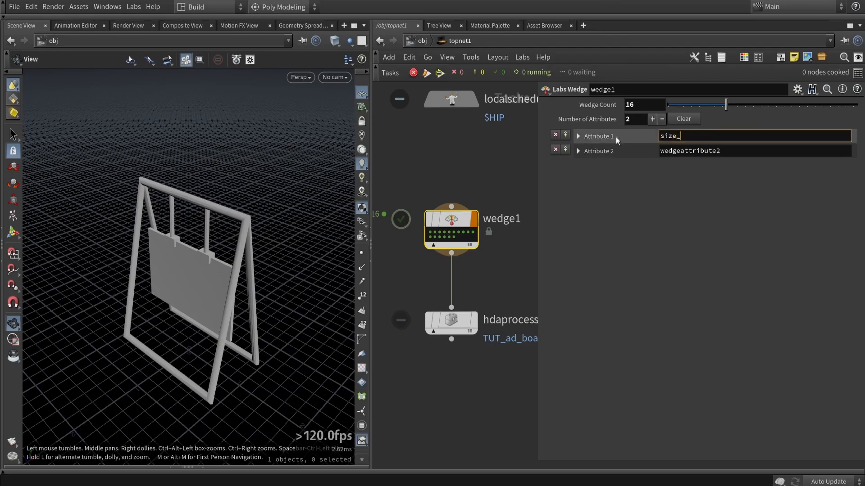
pyautogui.click(577, 151)
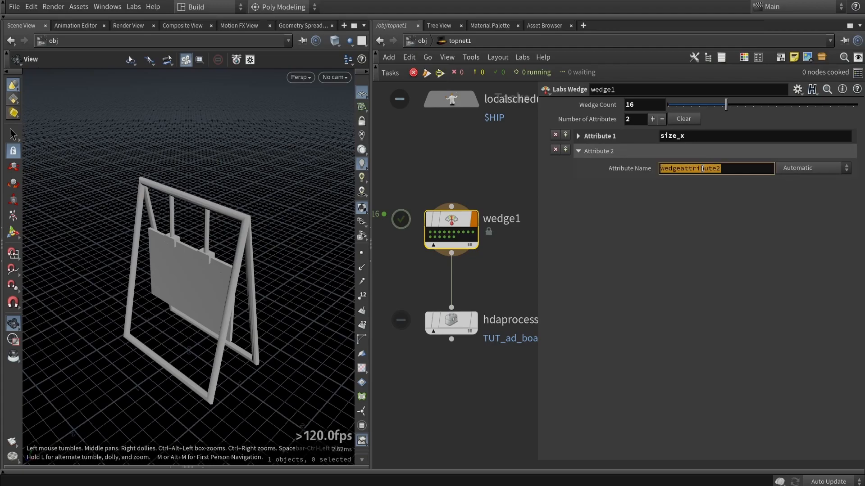
pyautogui.write('size_y')
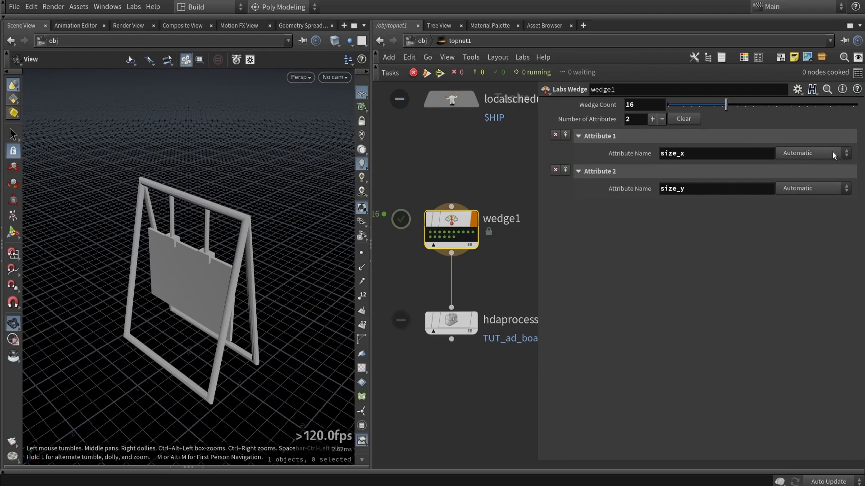
# - Set both size_x and size_y to Random Sample wedge type
pyautogui.click(810, 153)
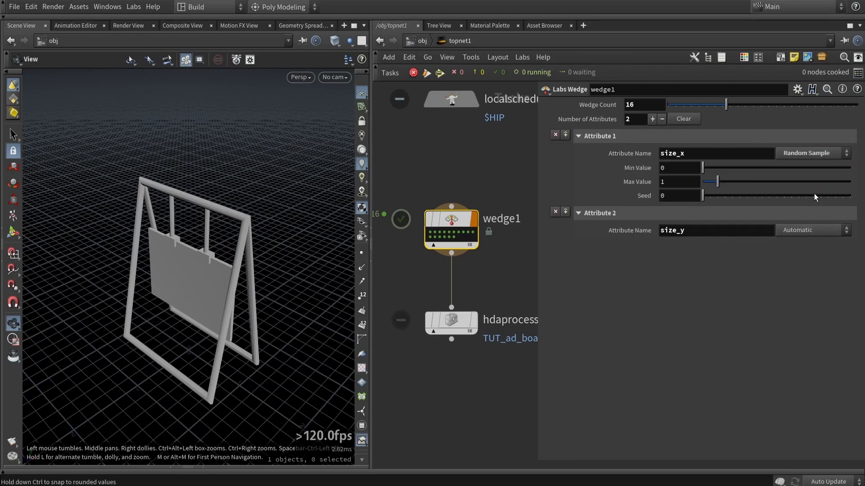
pyautogui.click(810, 230)
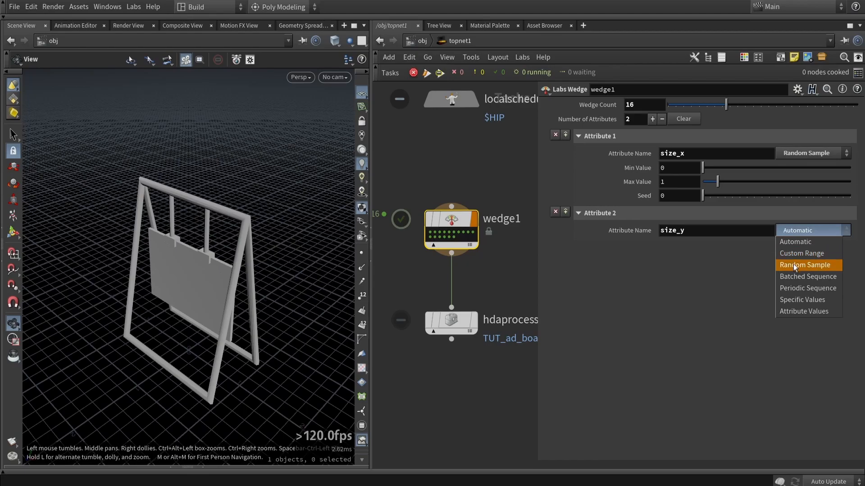
pyautogui.click(804, 265)
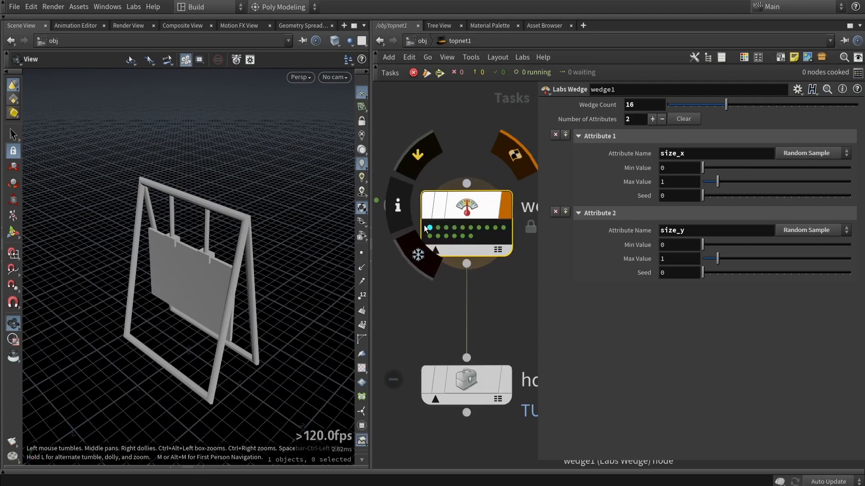
pyautogui.moveTo(479, 229)
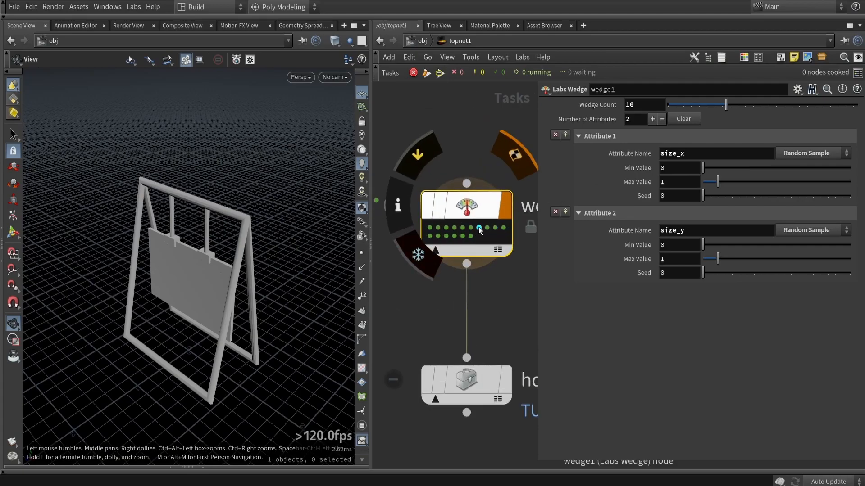
# - Cook wedge1 and inspect work items to check size_x and size_y values differ with seed 58
pyautogui.rightClick(466, 220)
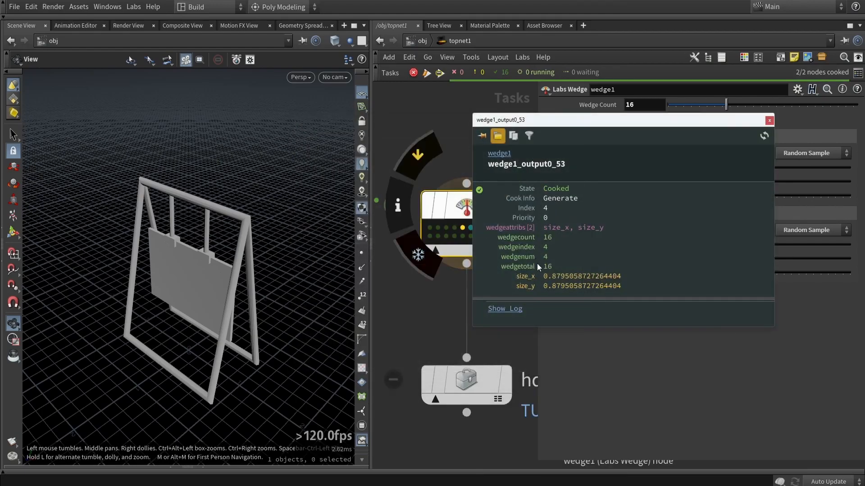
pyautogui.doubleClick(586, 276)
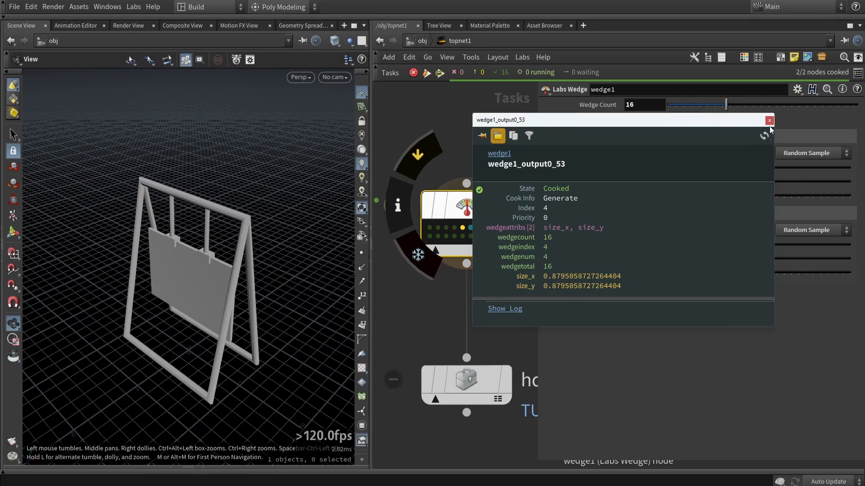
pyautogui.click(769, 119)
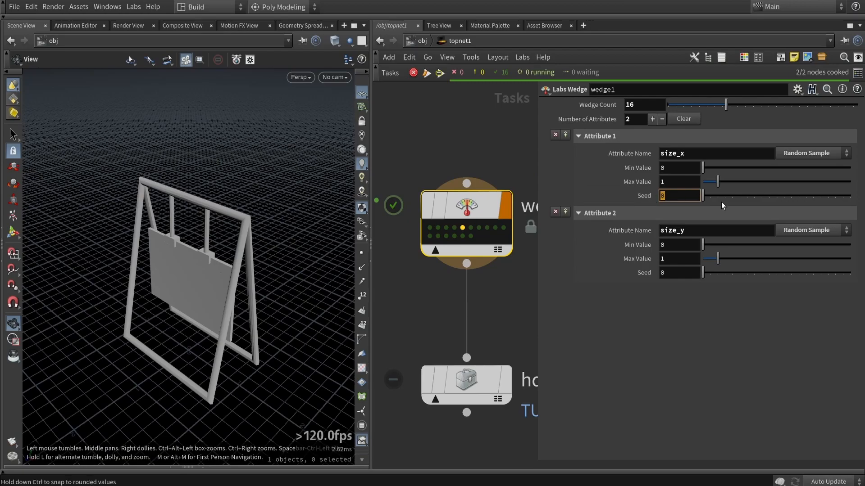
pyautogui.rightClick(465, 224)
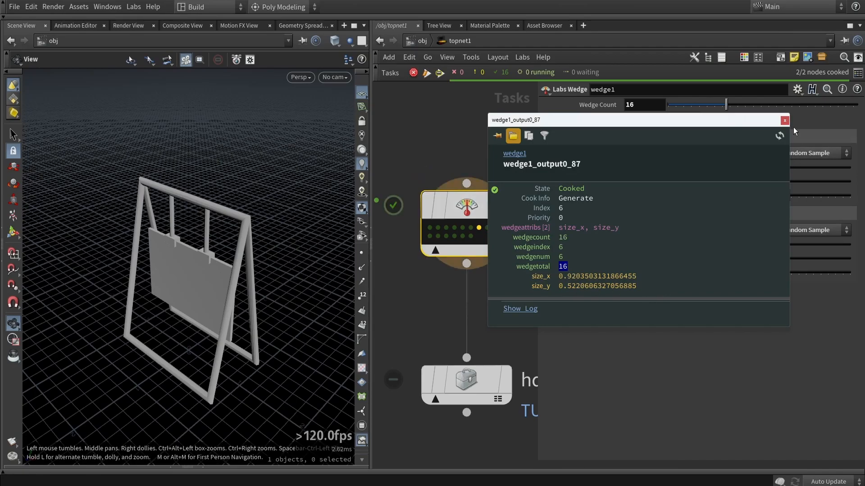
pyautogui.click(783, 120)
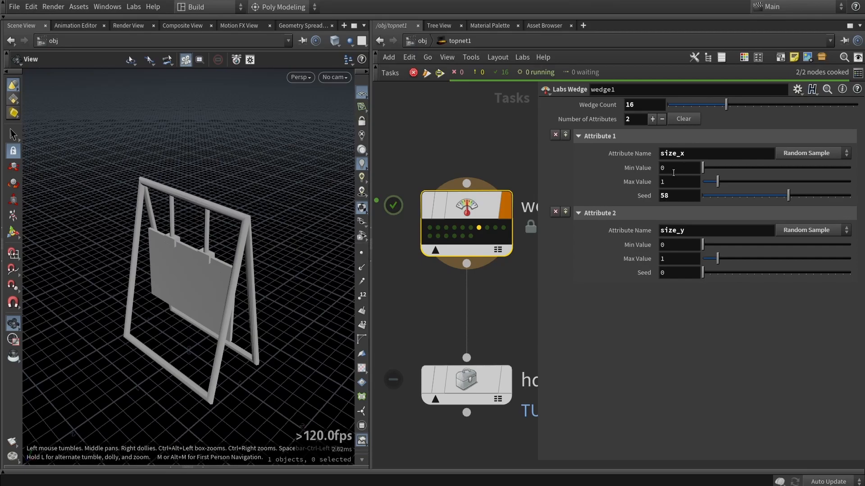
# - Sample size_x from 1.5 to 3 and size_y from 1.5 to 2
pyautogui.tripleClick(678, 167)
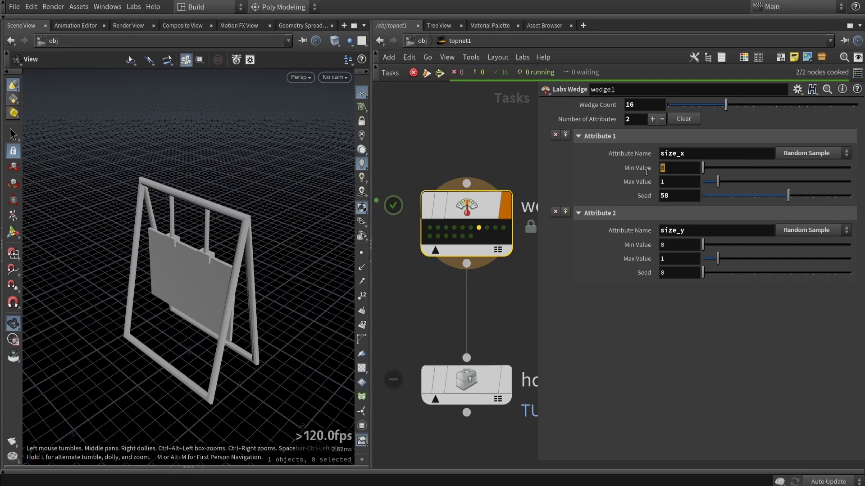
pyautogui.moveTo(637, 168)
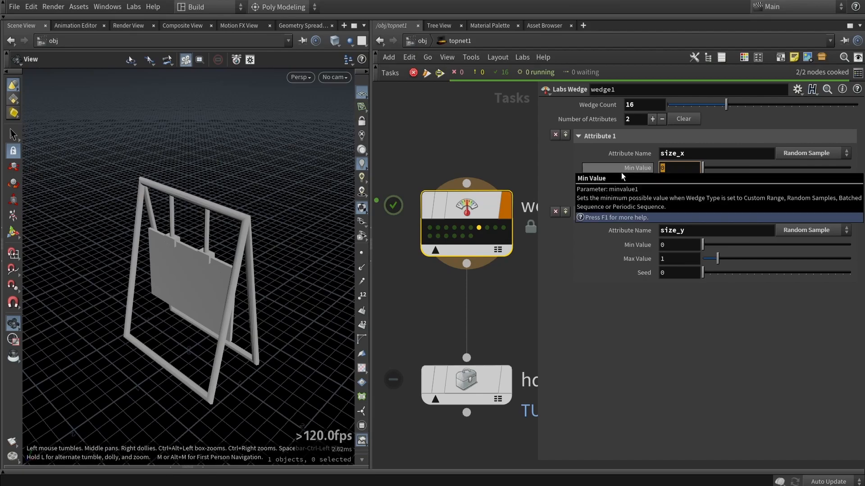
pyautogui.write('1.5')
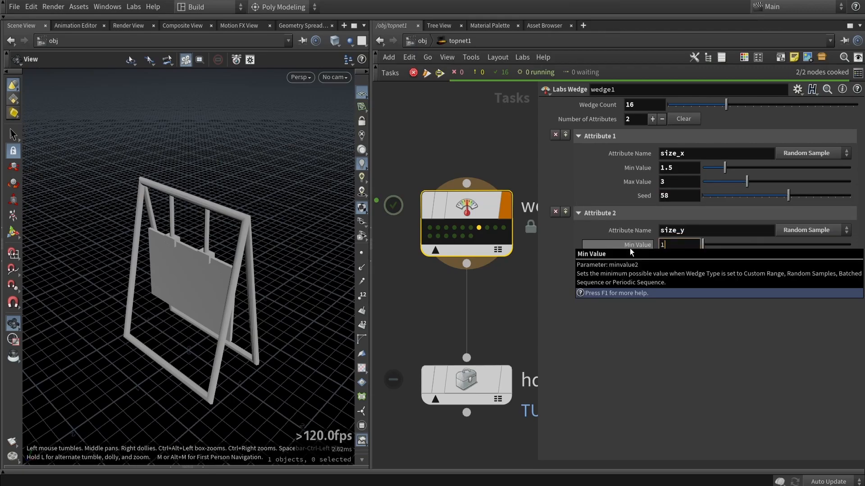
pyautogui.write('.5')
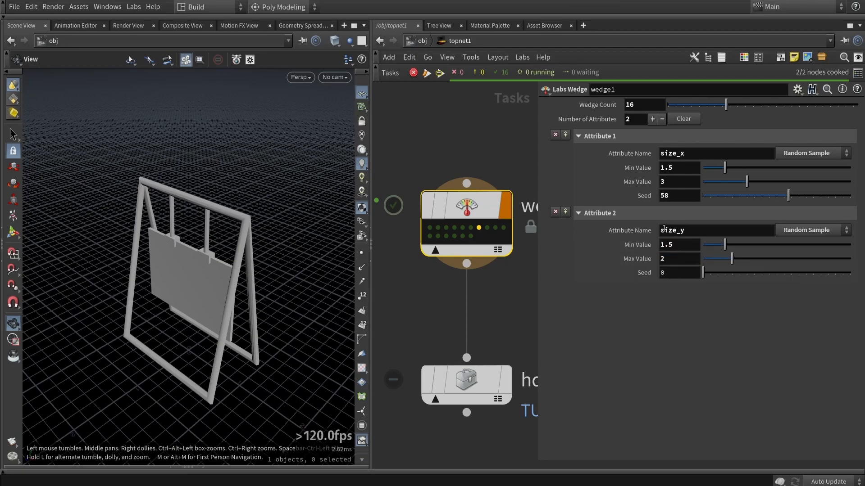
pyautogui.moveTo(695, 229)
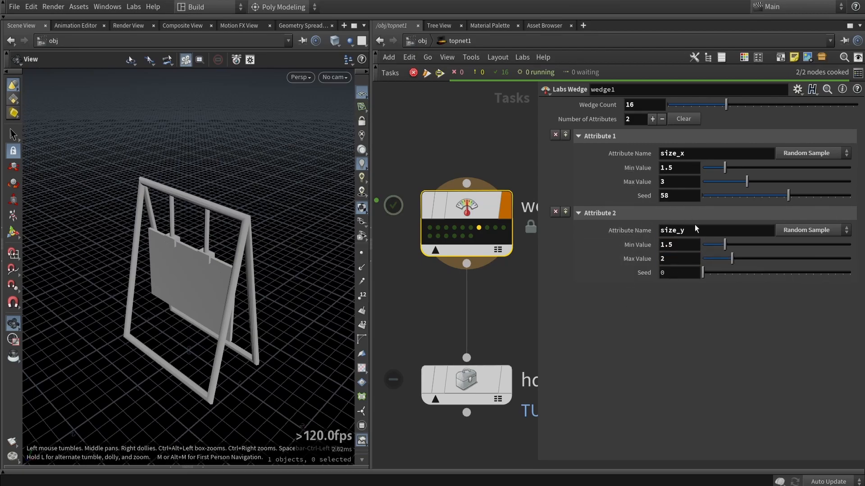
pyautogui.moveTo(557, 325)
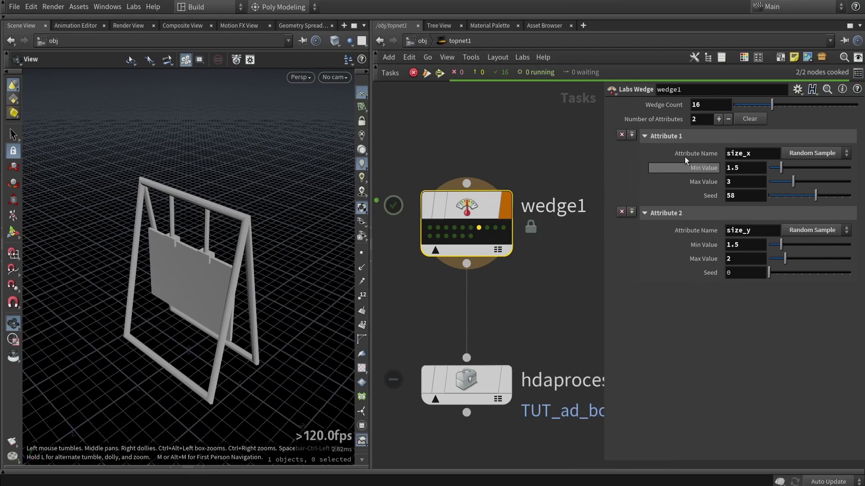
# - Dirty and recook wedge1 with the new ranges
pyautogui.rightClick(466, 223)
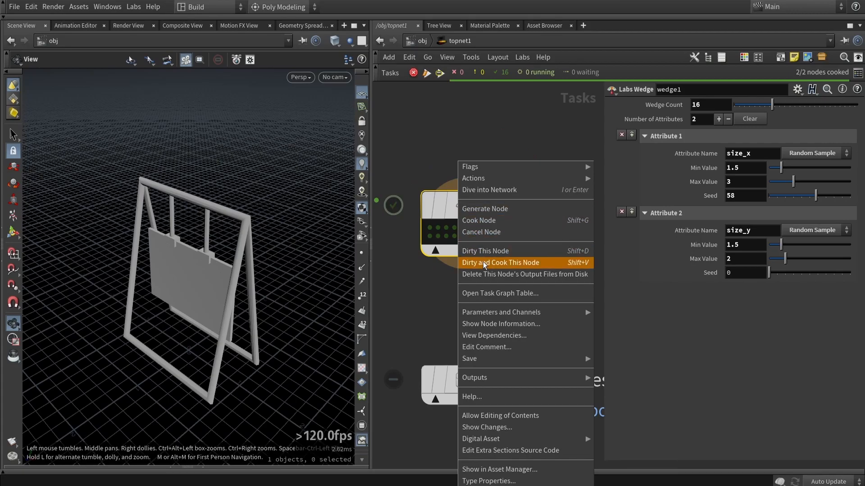
pyautogui.click(500, 324)
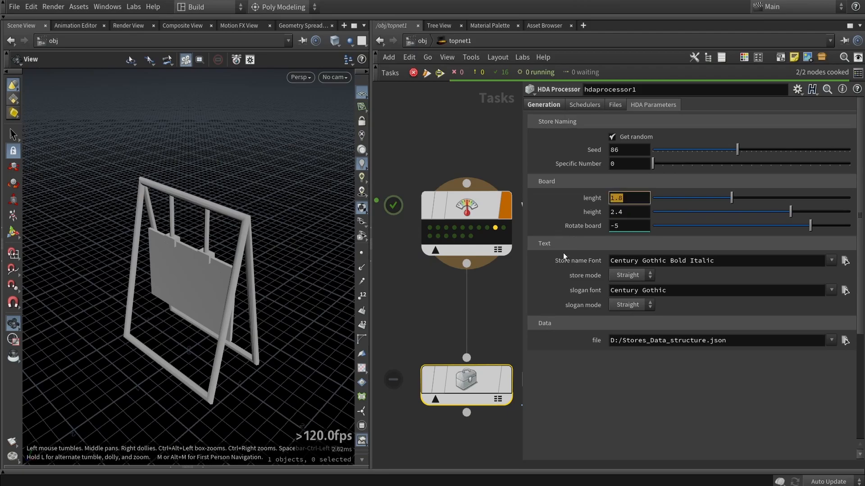
pyautogui.write('@size')
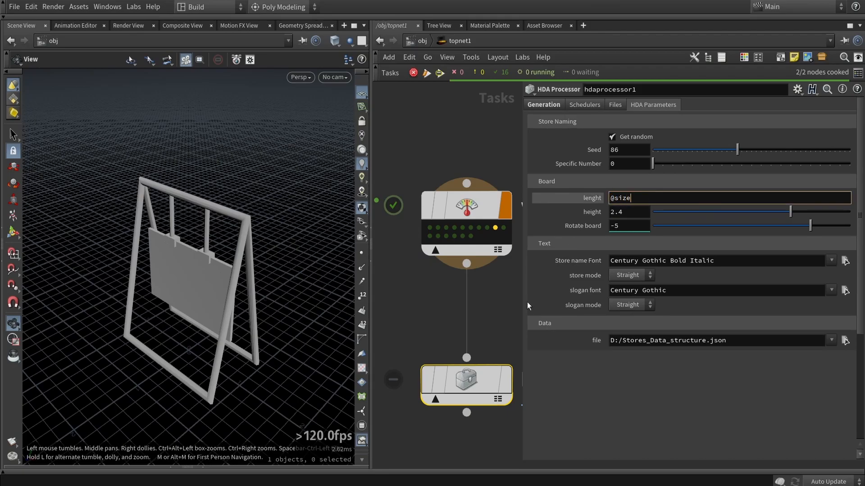
pyautogui.write('_x')
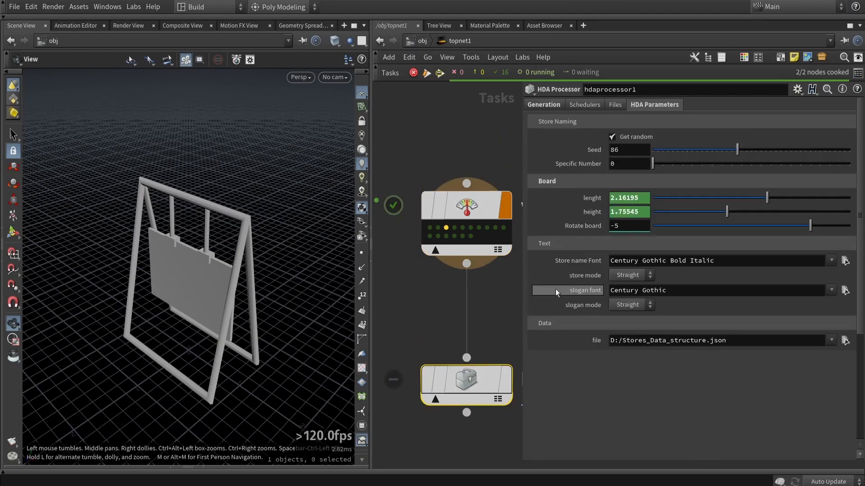
pyautogui.click(466, 221)
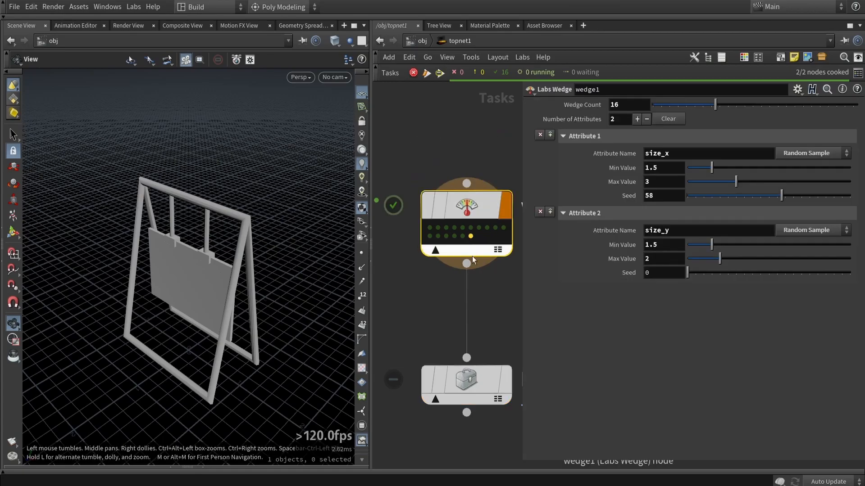
pyautogui.click(466, 384)
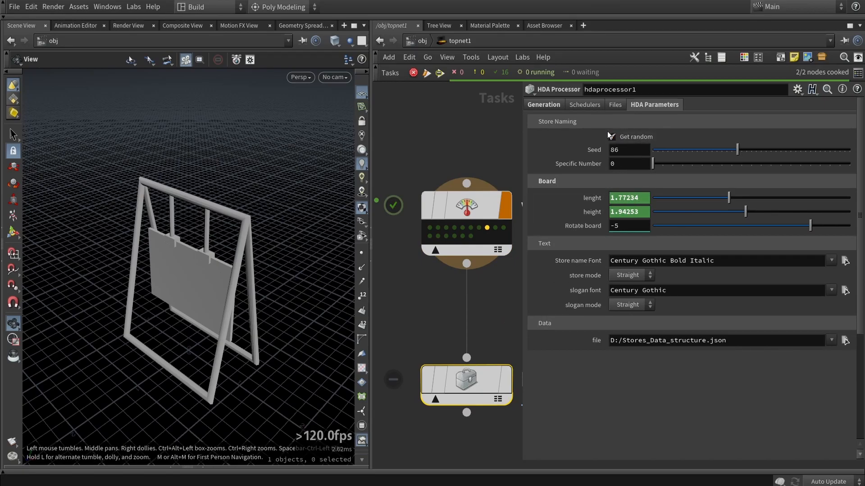
pyautogui.click(611, 137)
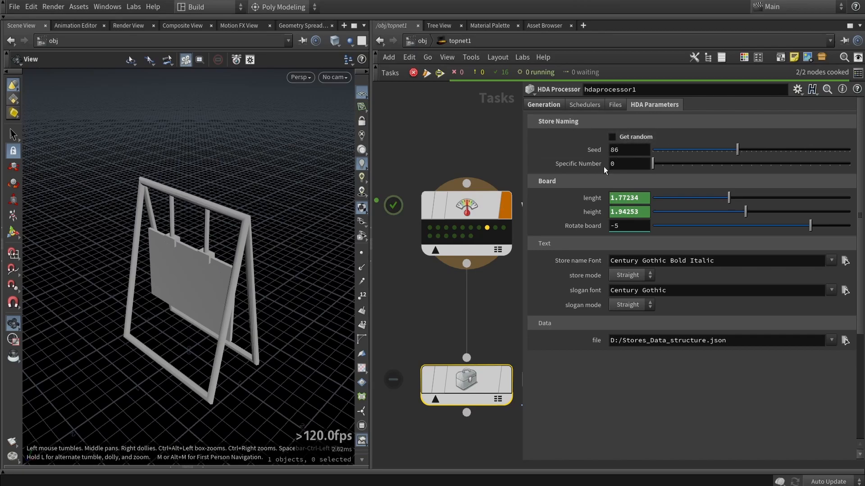
pyautogui.click(629, 163)
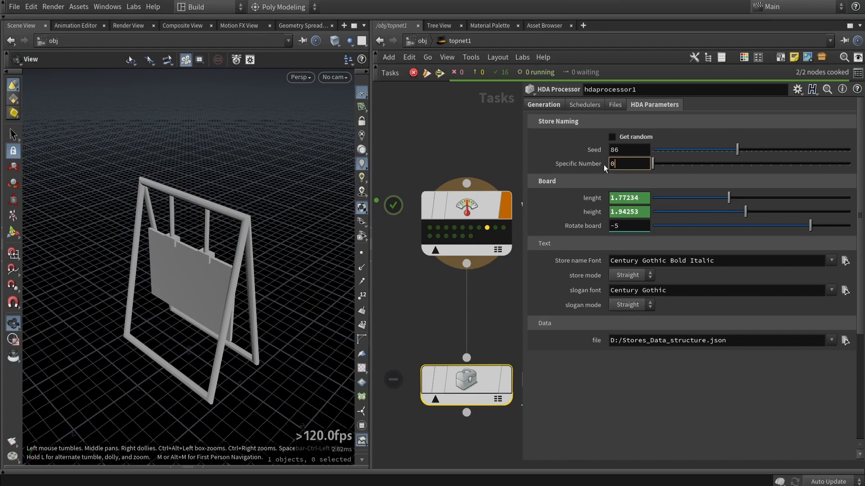
pyautogui.moveTo(623, 164)
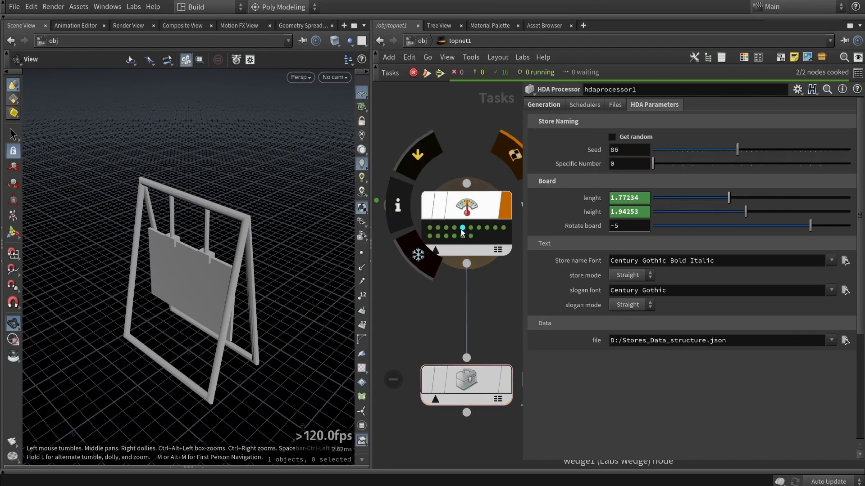
pyautogui.click(462, 228)
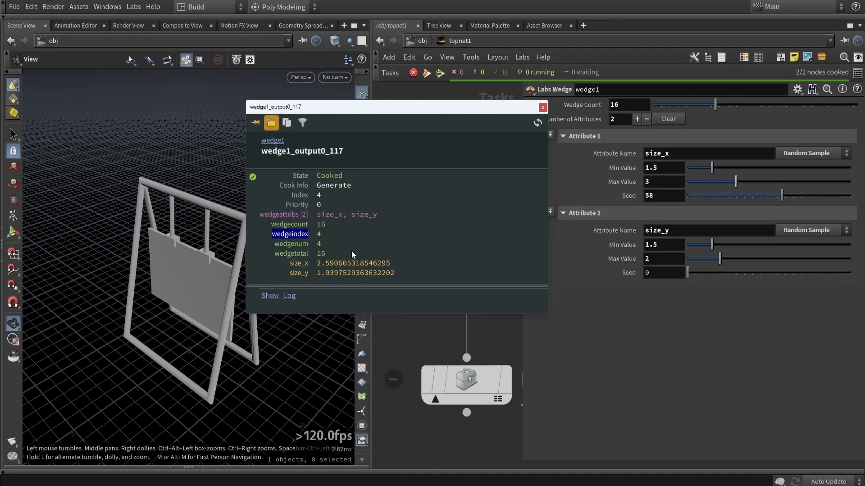
pyautogui.click(466, 385)
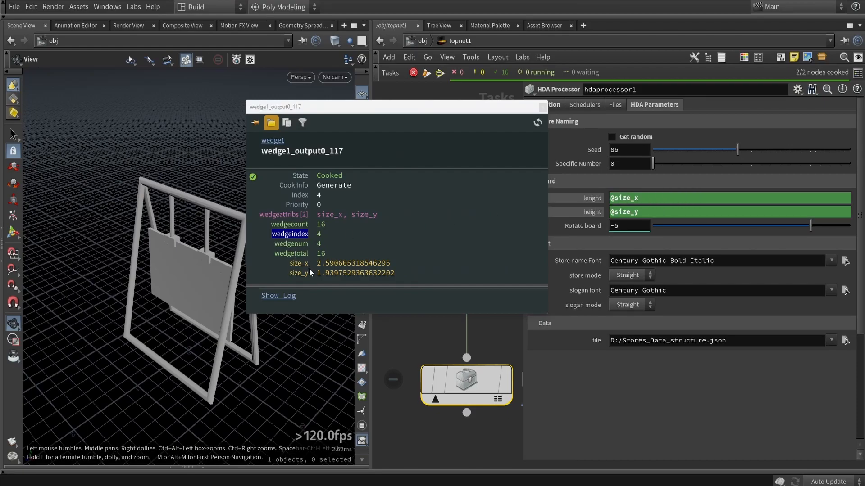
pyautogui.moveTo(309, 234)
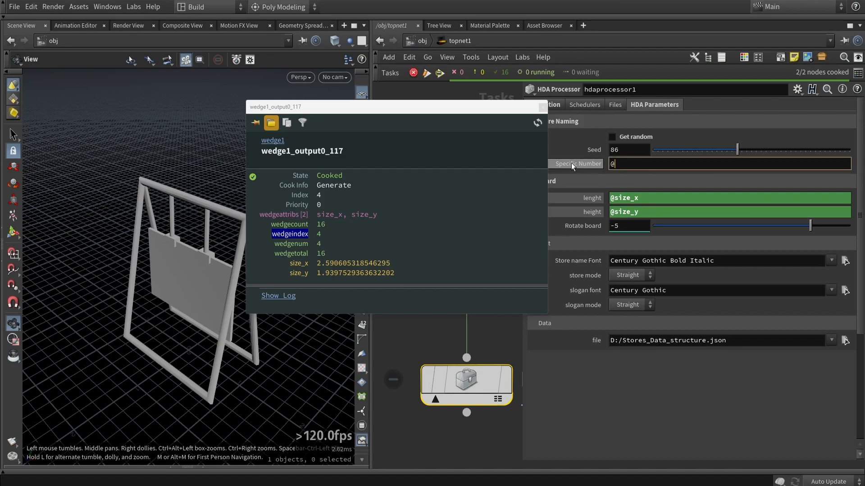
pyautogui.moveTo(576, 164)
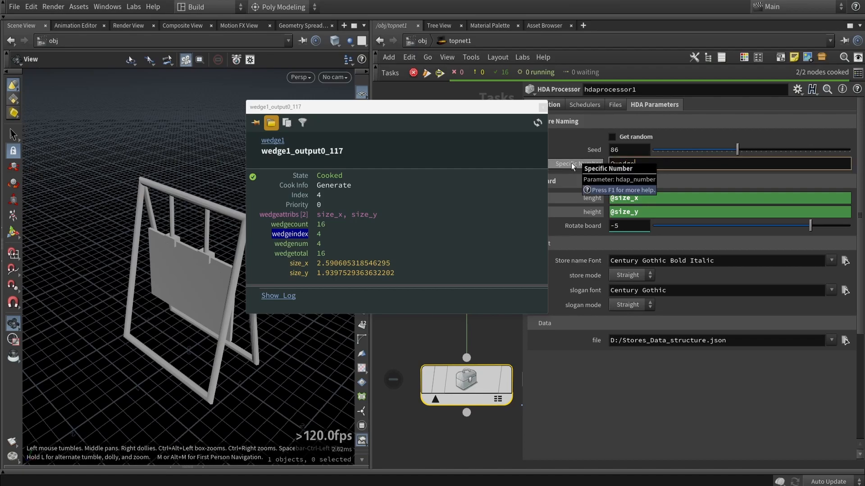
pyautogui.write('@wedgeindex')
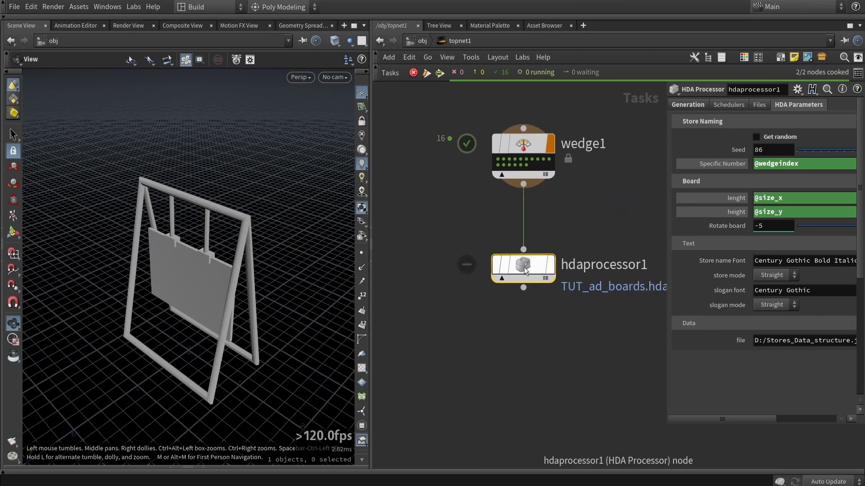
# - Cook hdaprocessor1 so all 16 work items complete
pyautogui.rightClick(523, 267)
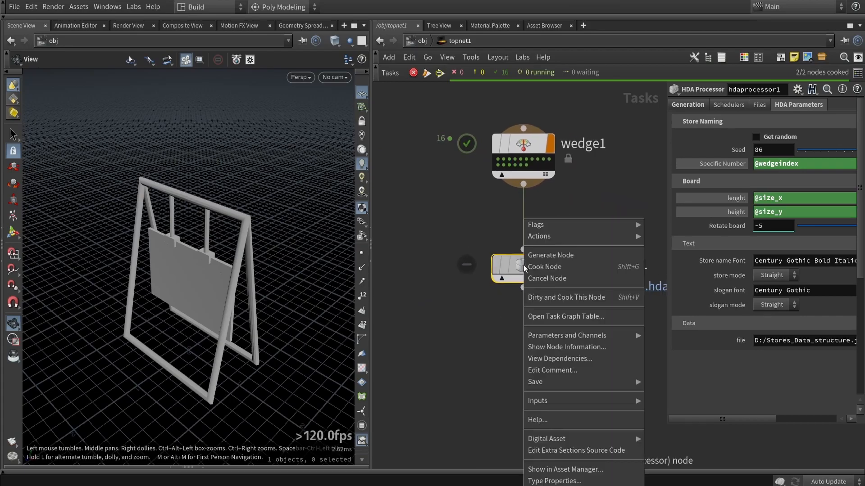
pyautogui.click(550, 255)
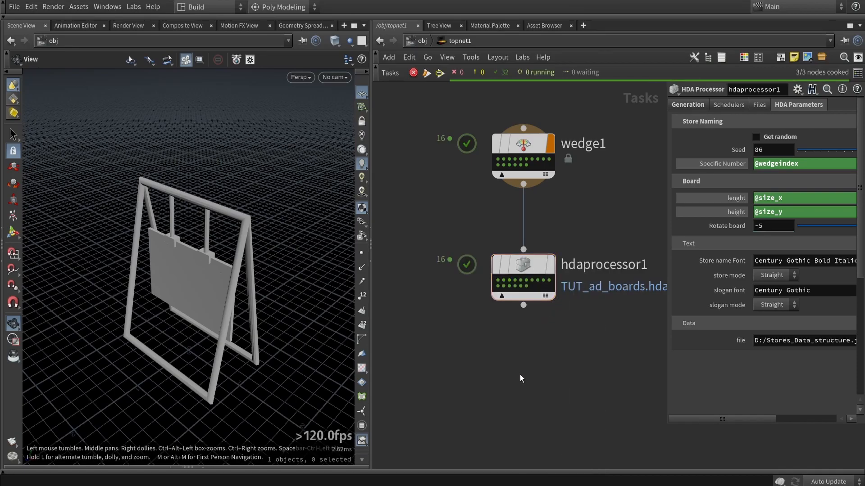
pyautogui.moveTo(550, 357)
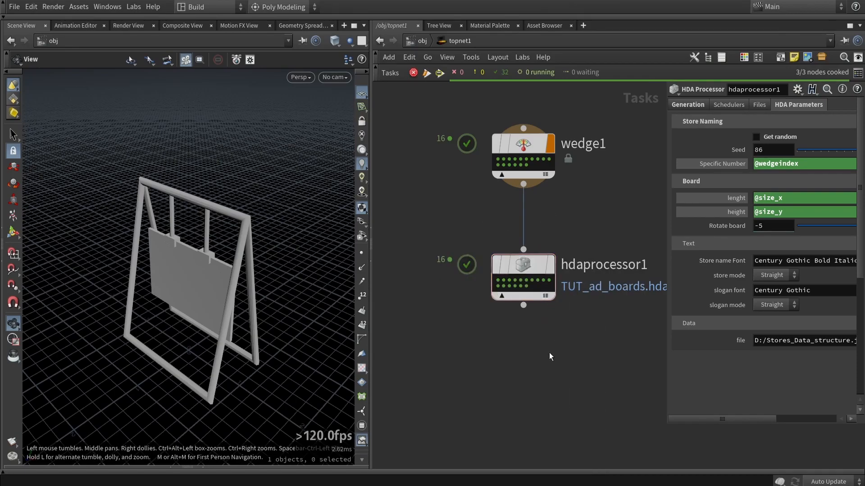
pyautogui.moveTo(503, 203)
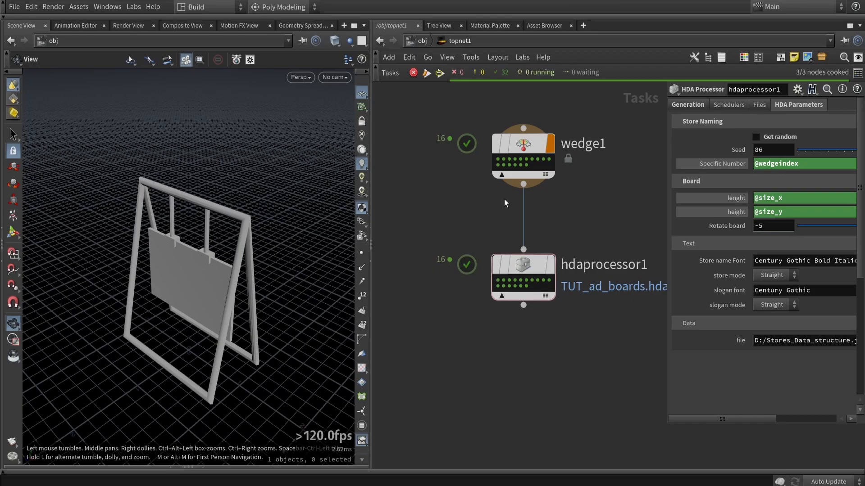
pyautogui.moveTo(480, 306)
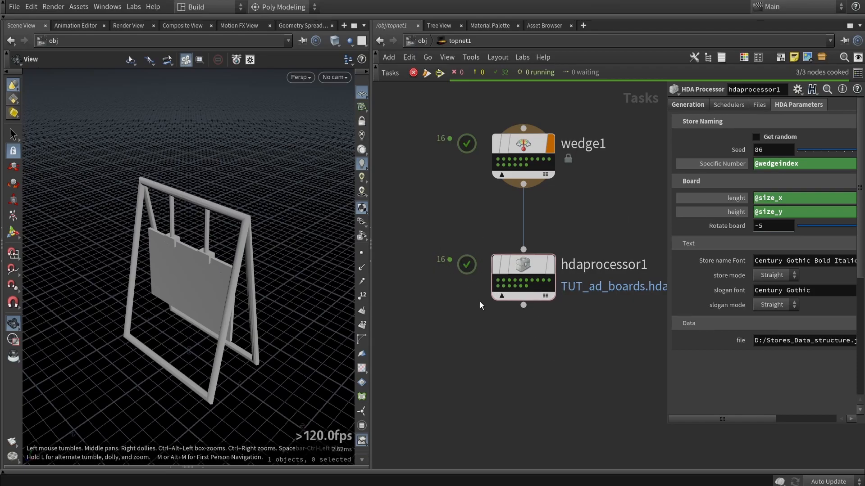
pyautogui.moveTo(452, 332)
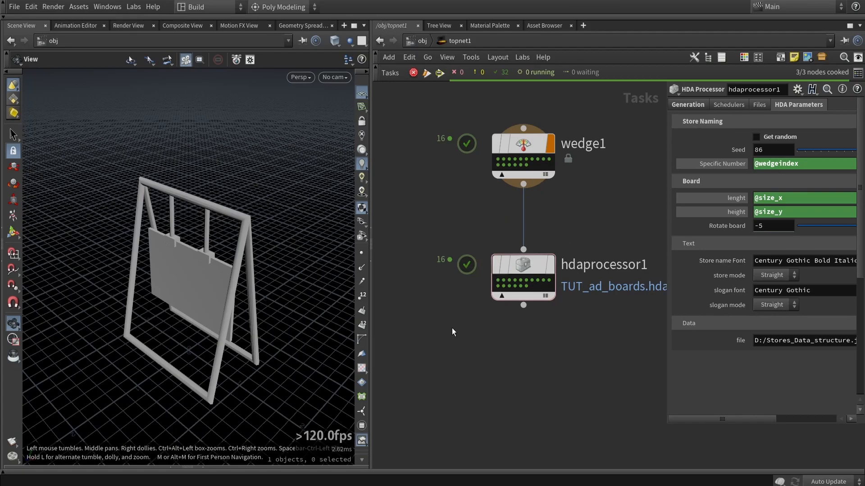
# - View one hdaprocessor1 work item's generated output
pyautogui.rightClick(522, 265)
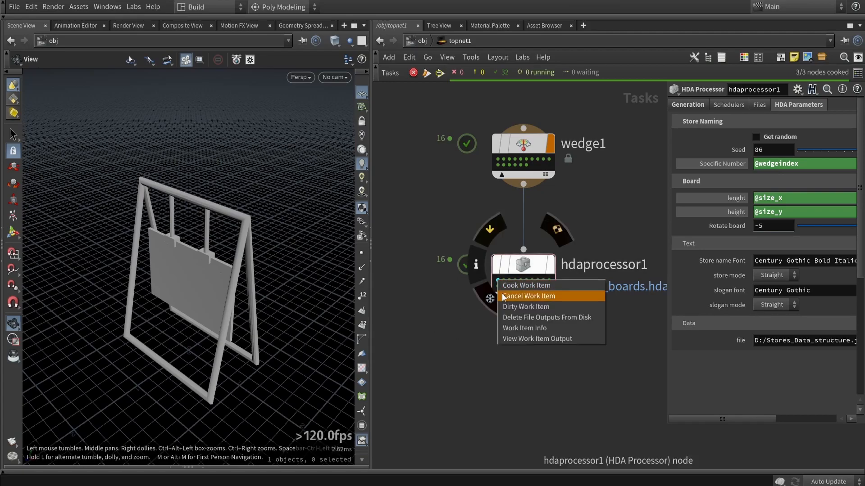
pyautogui.moveTo(537, 339)
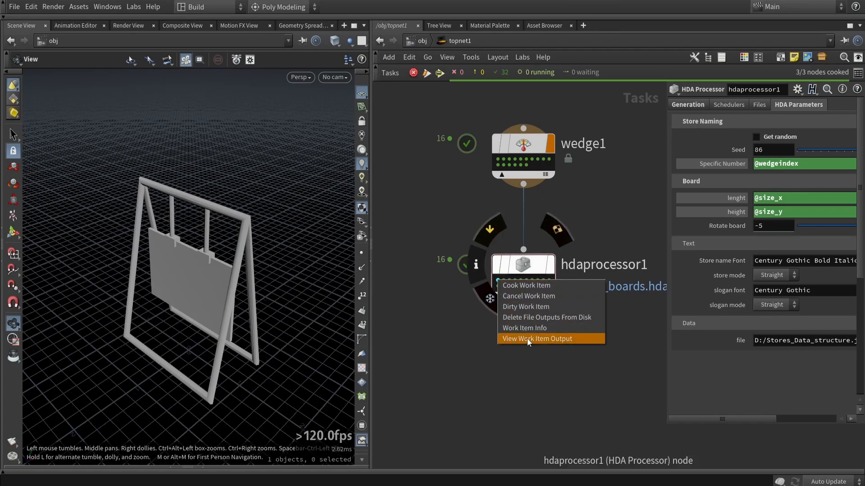
pyautogui.click(537, 339)
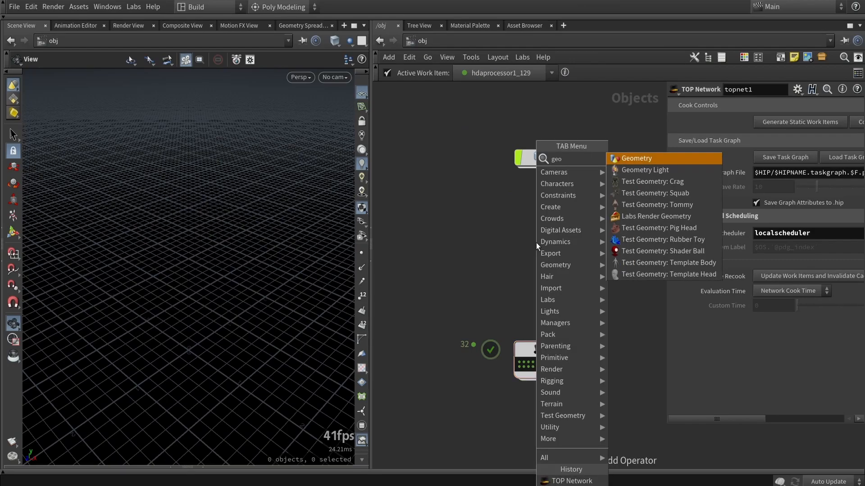
# - Create a Preview geometry object with a Labs PDG Work-Item Import showing the board
pyautogui.click(636, 159)
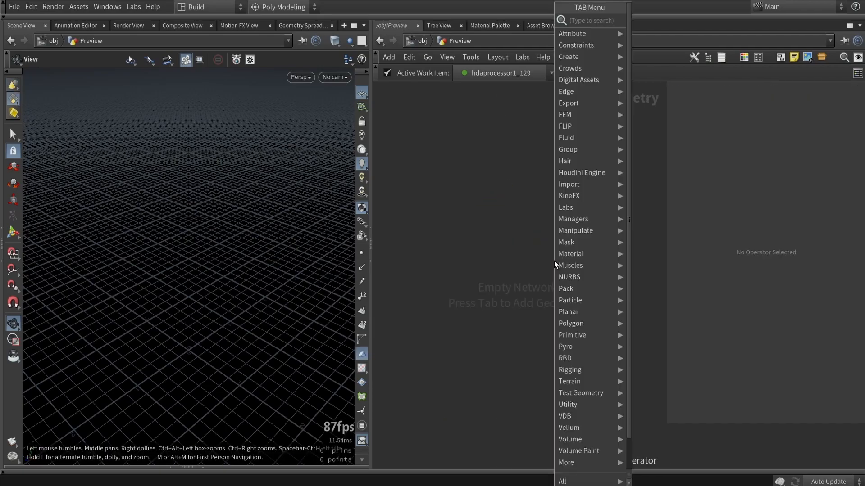
pyautogui.write('imp')
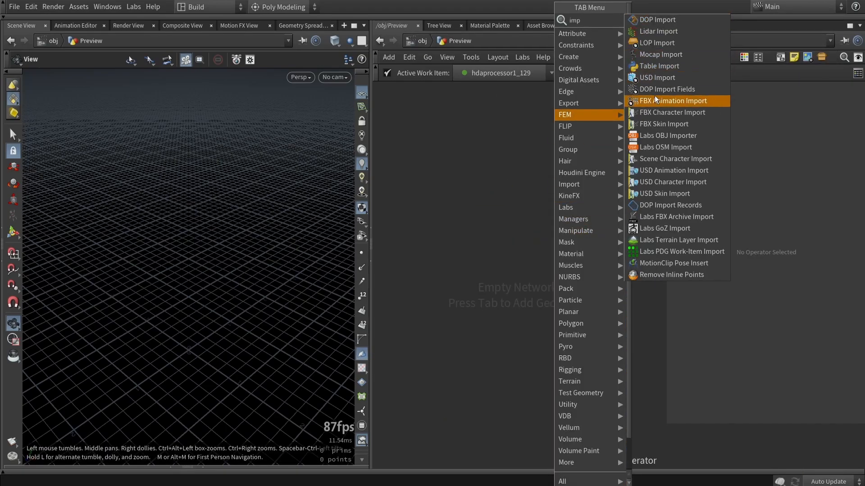
pyautogui.click(682, 251)
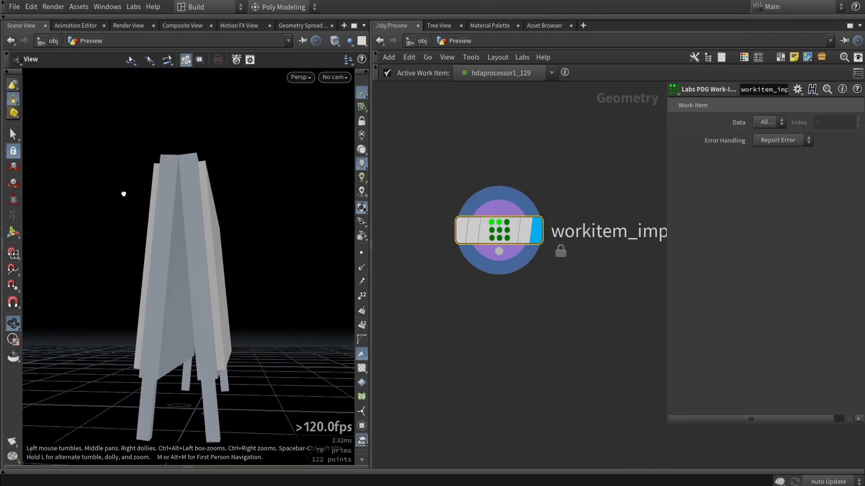
pyautogui.moveTo(166, 248); pyautogui.dragTo(217, 173)
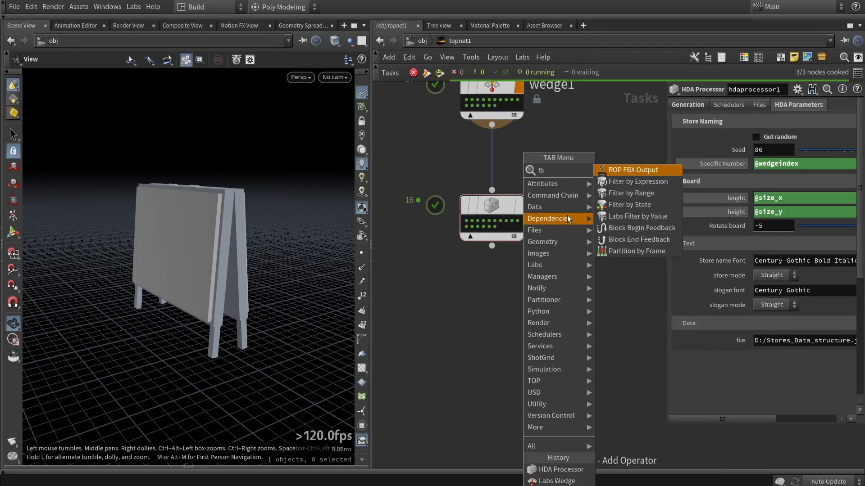
# - Add a ROP FBX Output under hdaprocessor1 exporting /obj/Preview
pyautogui.click(632, 171)
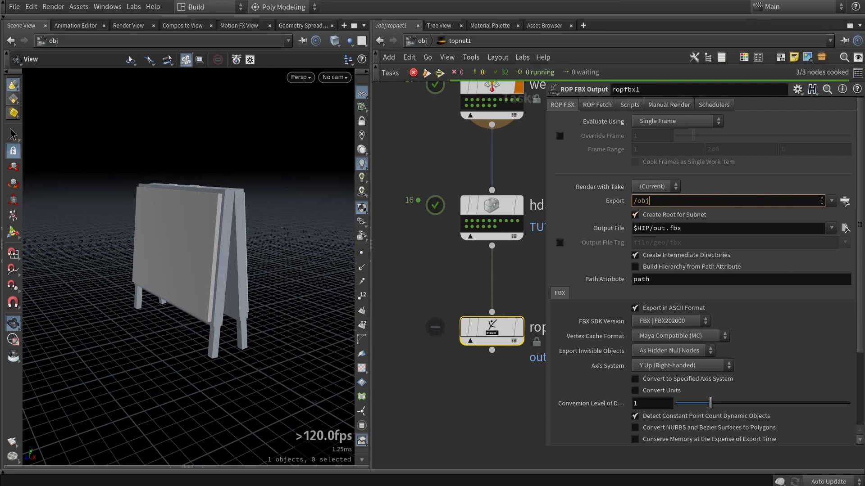
pyautogui.click(845, 200)
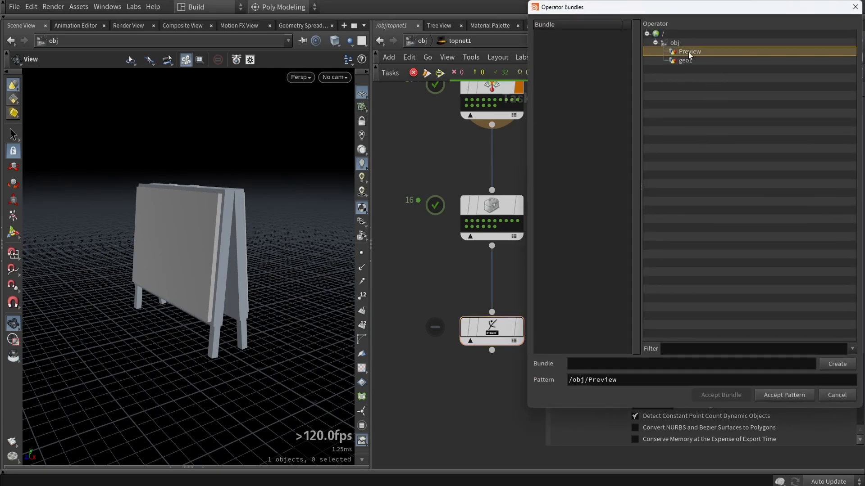
pyautogui.click(783, 394)
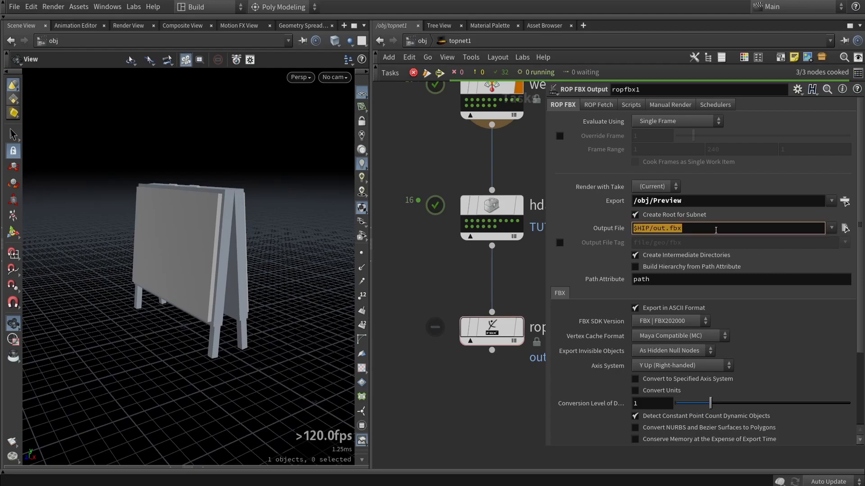
pyautogui.write('Board_`')
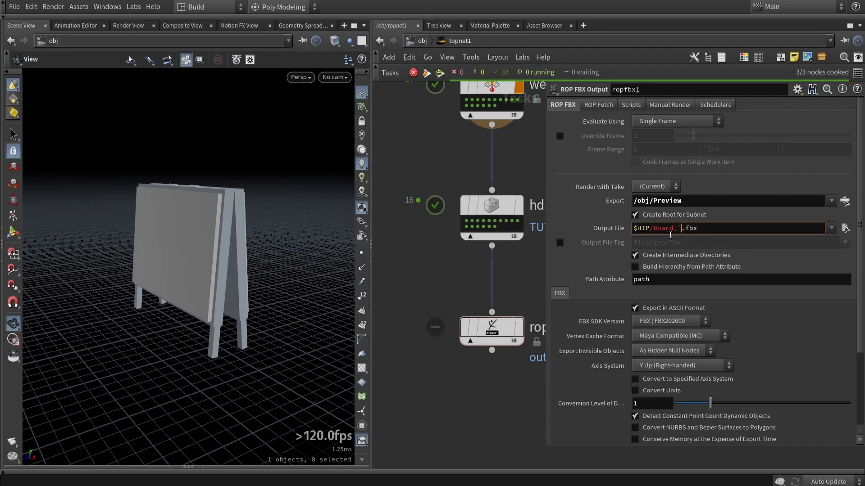
pyautogui.write('@we')
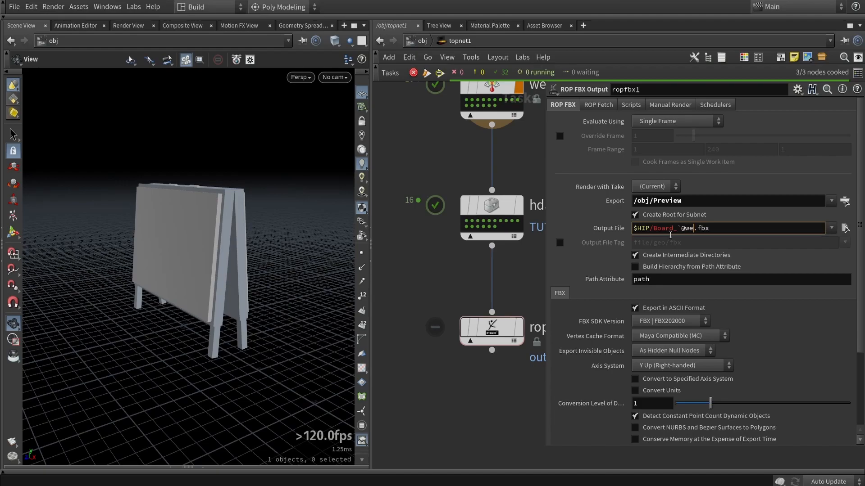
pyautogui.write('dge')
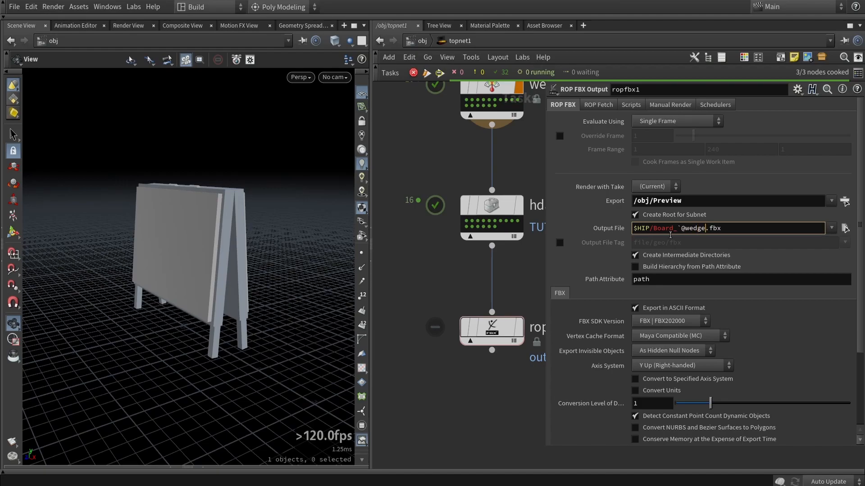
pyautogui.write('index`')
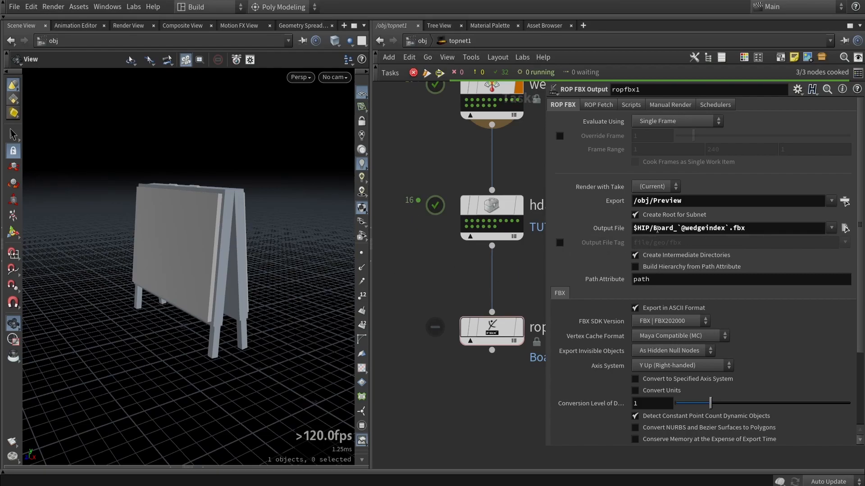
pyautogui.click(635, 308)
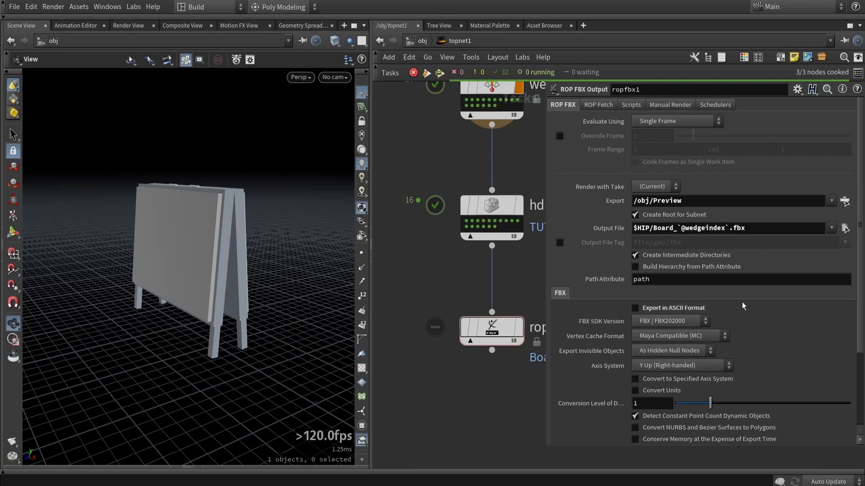
pyautogui.click(635, 390)
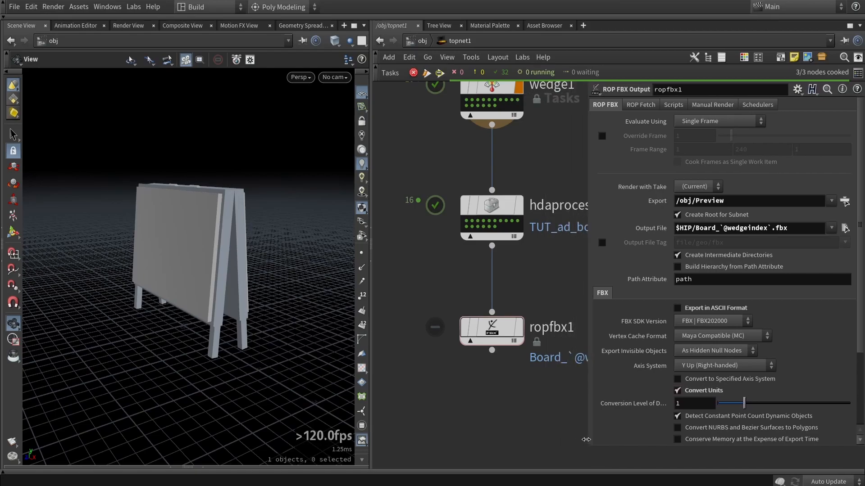
pyautogui.moveTo(554, 286)
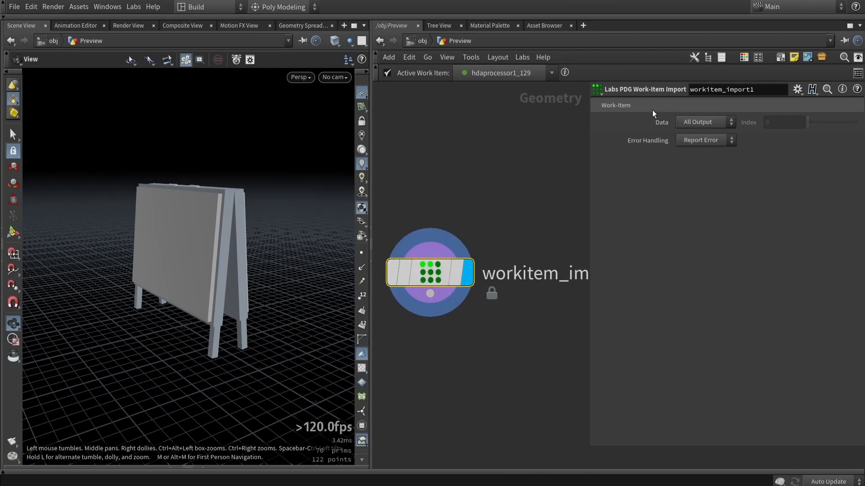
pyautogui.moveTo(665, 130)
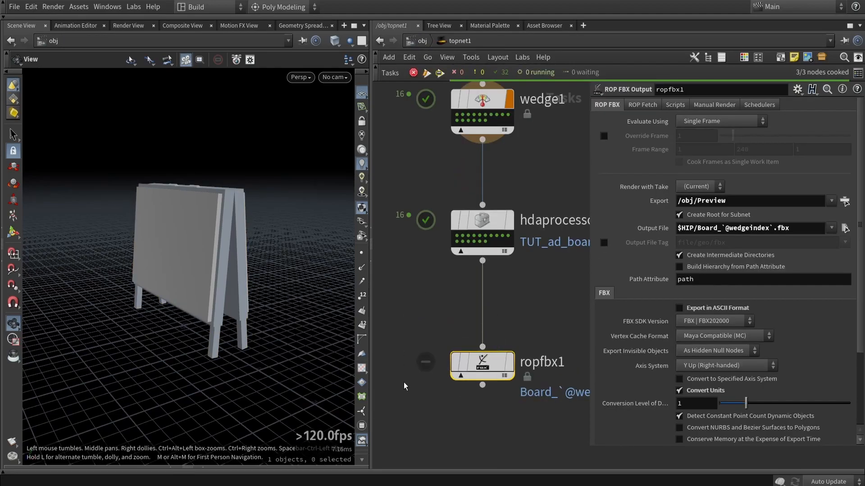
pyautogui.moveTo(424, 285)
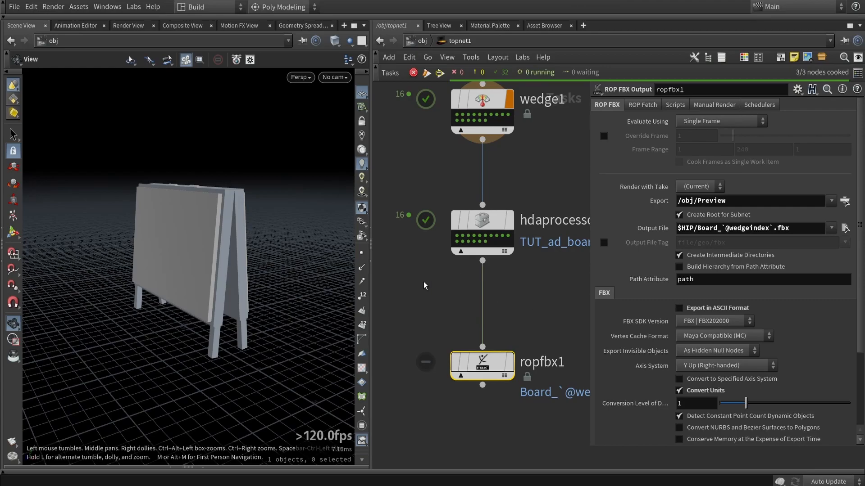
pyautogui.moveTo(483, 271)
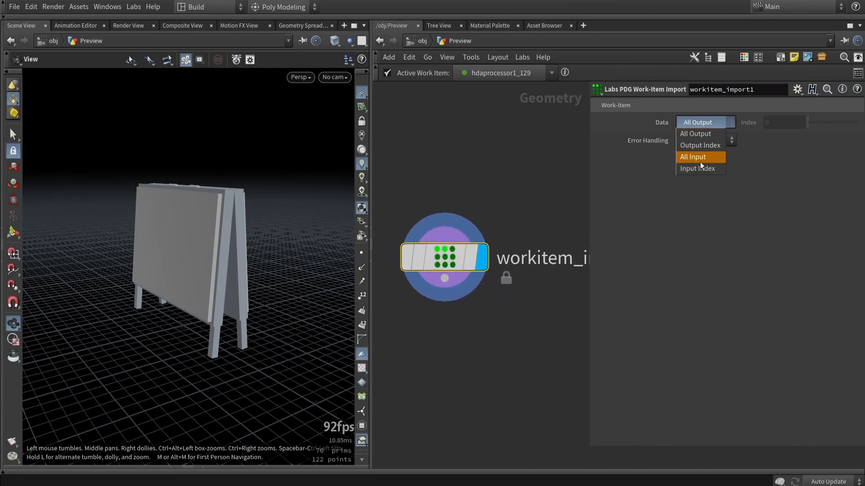
pyautogui.click(692, 157)
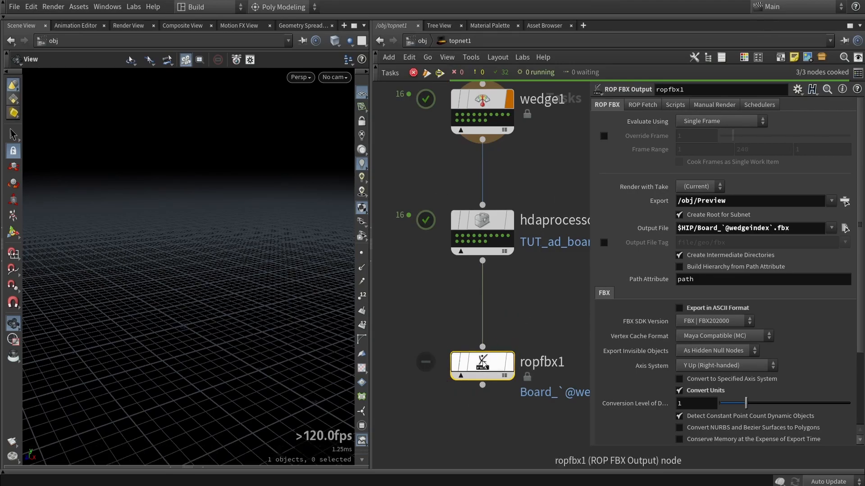
# - Cook ropfbx1 via its context menu so the sixteen board FBX work items run
pyautogui.rightClick(481, 364)
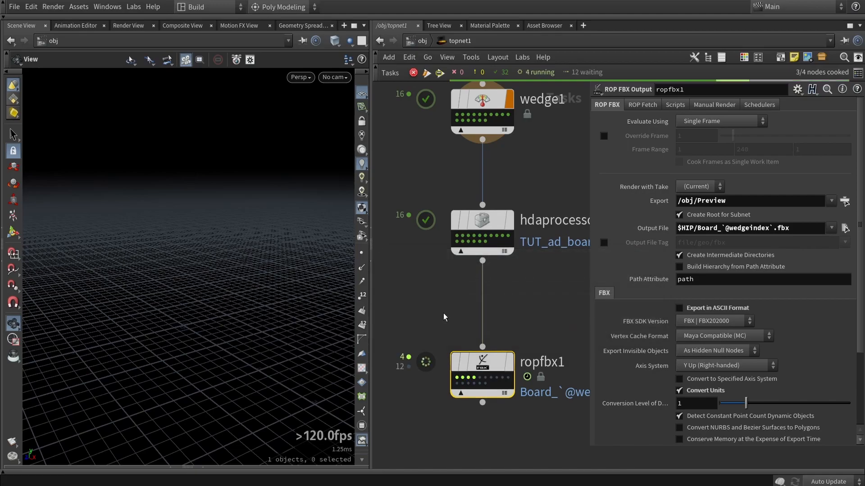
pyautogui.moveTo(408, 292)
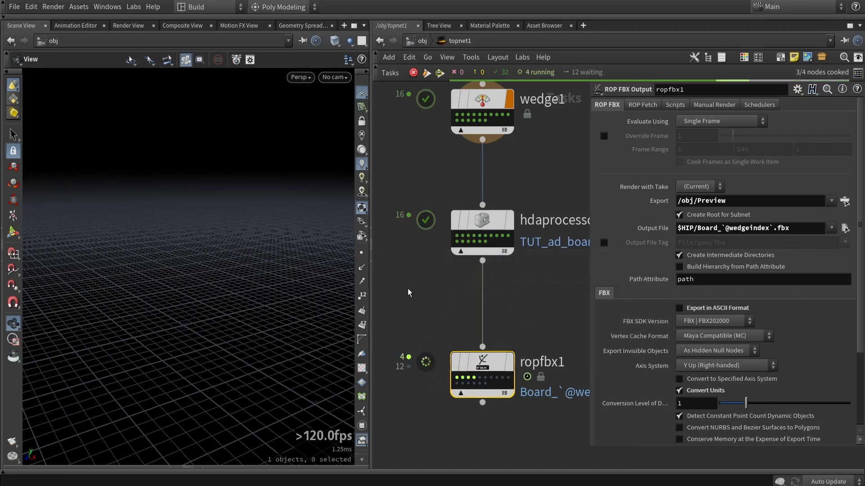
pyautogui.click(844, 228)
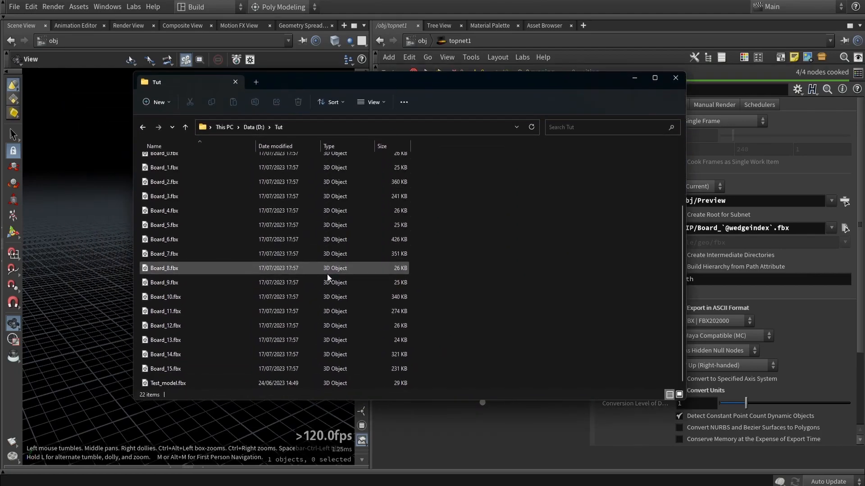
# - Review Board_0.fbx through Board_15.fbx in the D:\Tut folder and open Board_0.fbx
pyautogui.scroll(3)
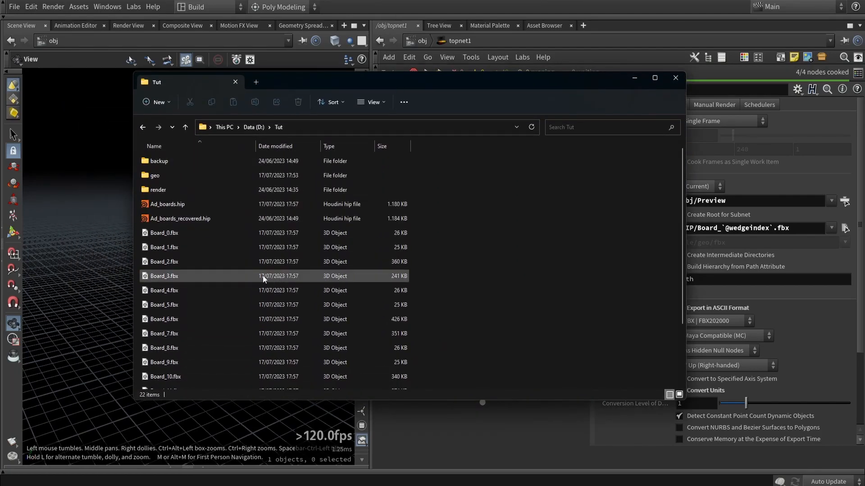
pyautogui.scroll(-3)
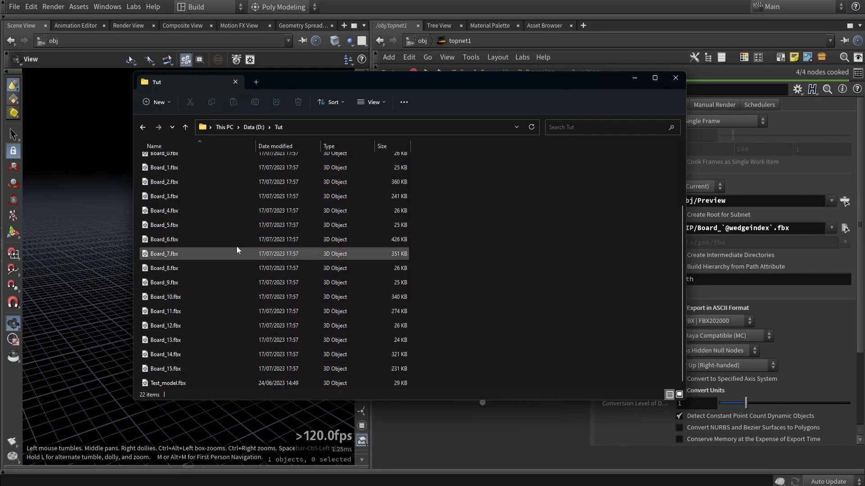
pyautogui.scroll(3)
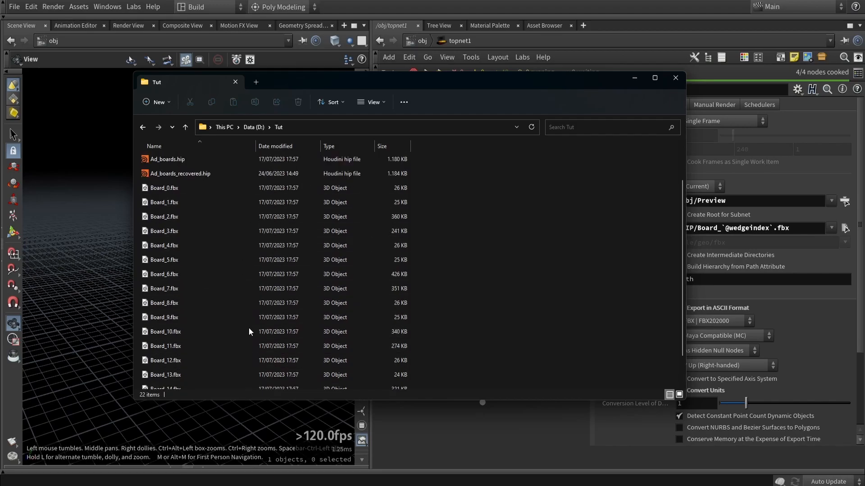
pyautogui.scroll(-3)
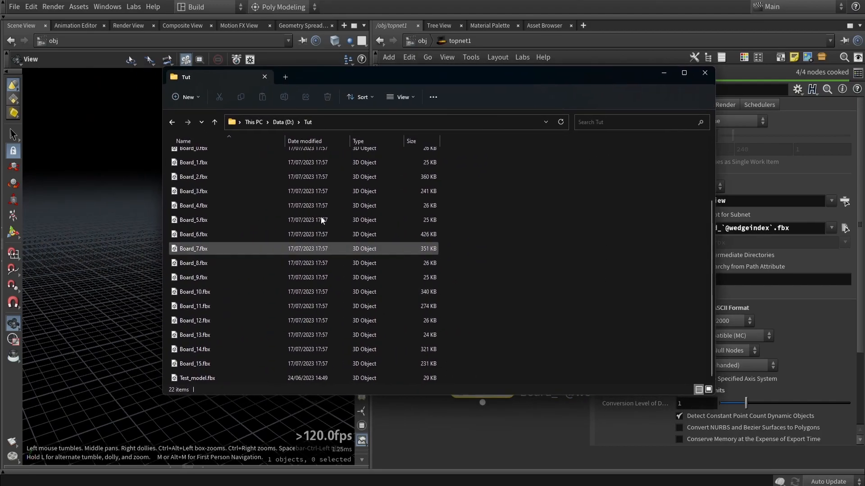
pyautogui.click(192, 162)
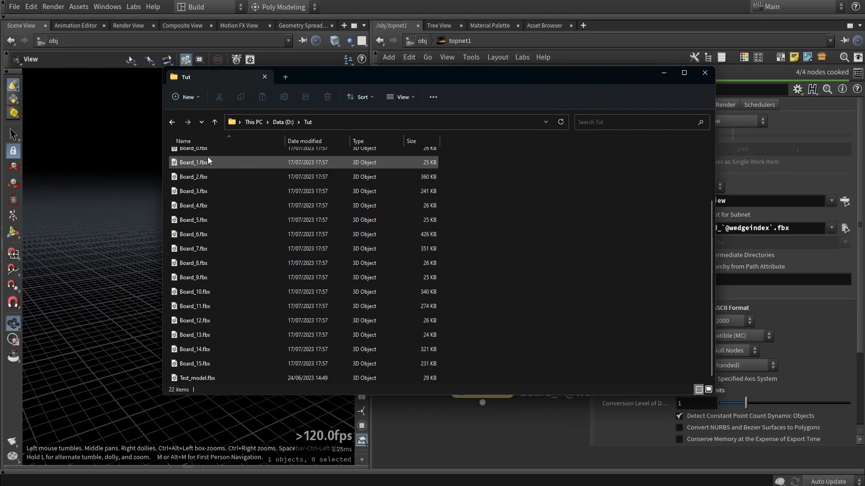
pyautogui.click(209, 162)
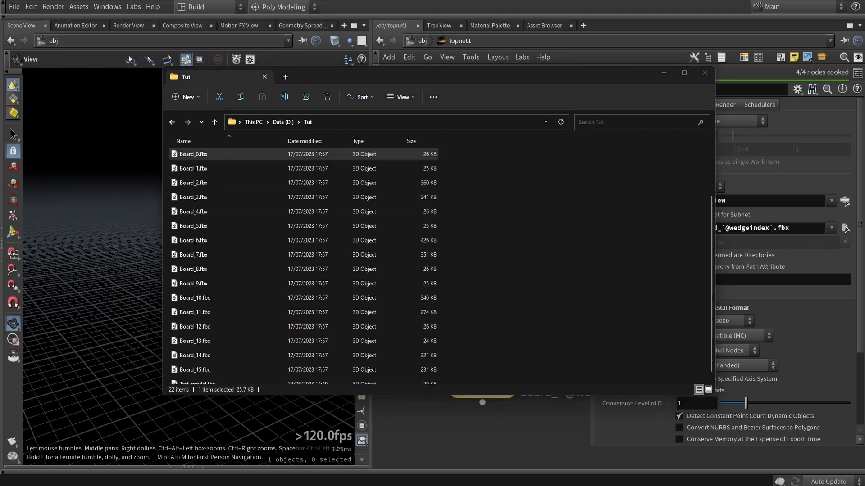
pyautogui.doubleClick(193, 154)
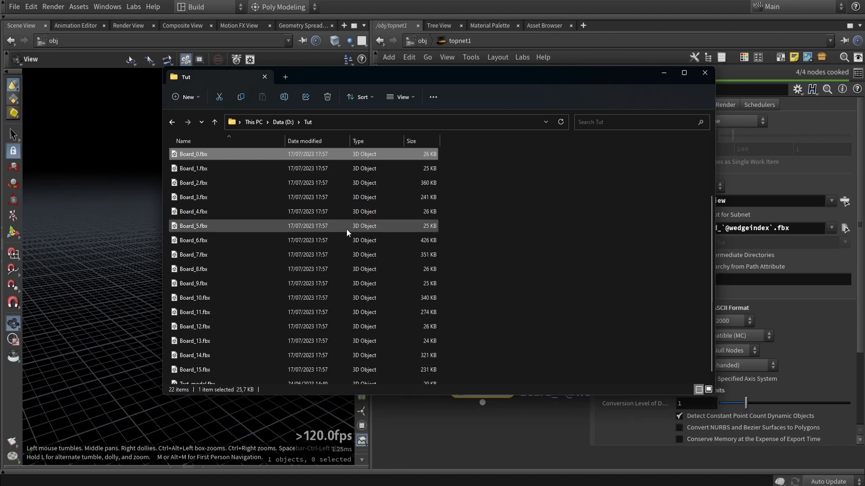
pyautogui.moveTo(694, 94)
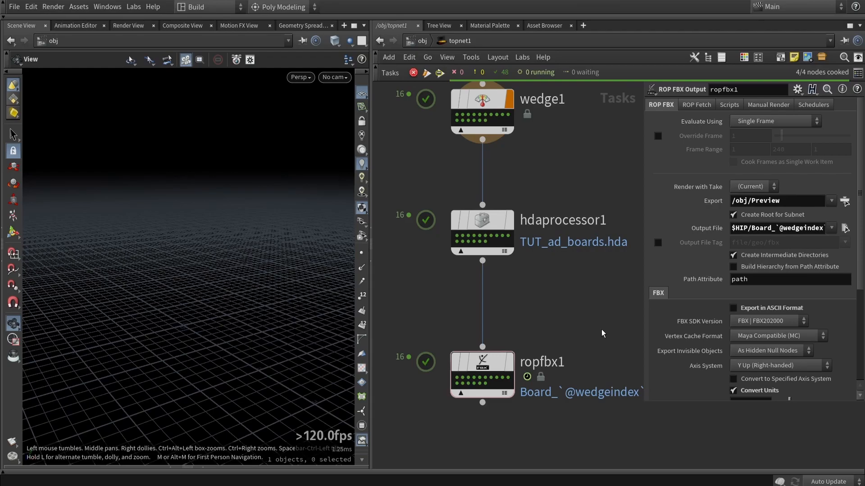
pyautogui.moveTo(515, 304)
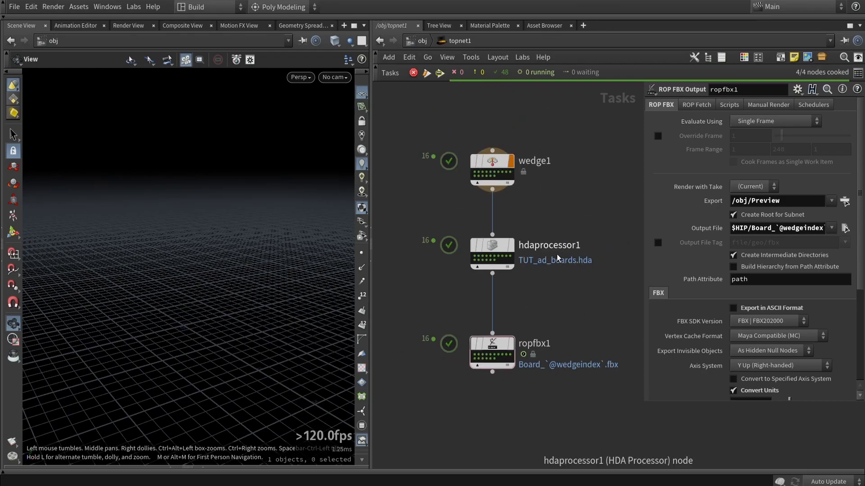
pyautogui.moveTo(551, 290)
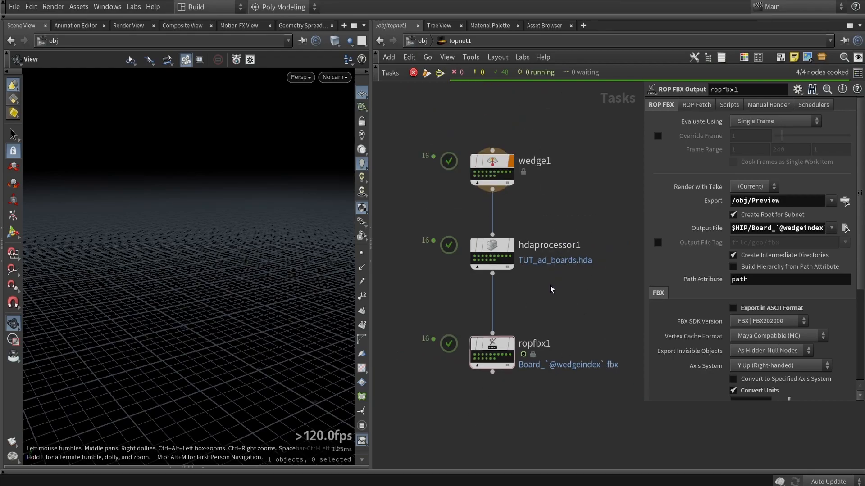
pyautogui.moveTo(600, 290)
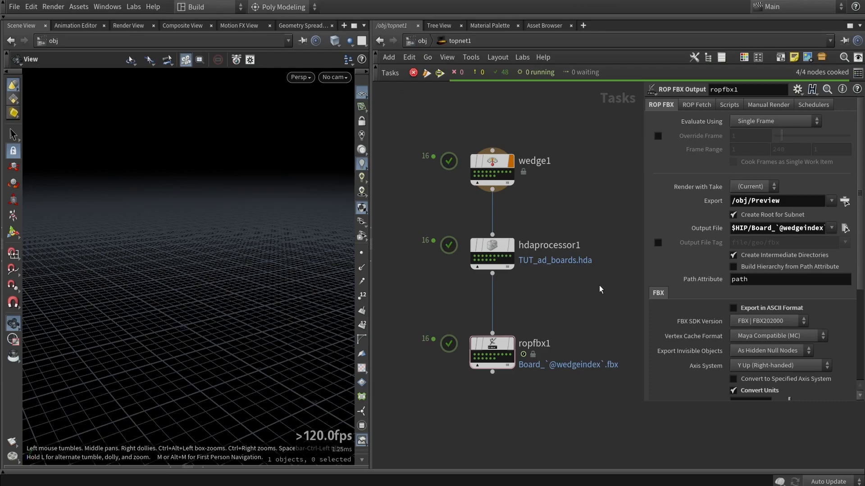
pyautogui.press('tab')
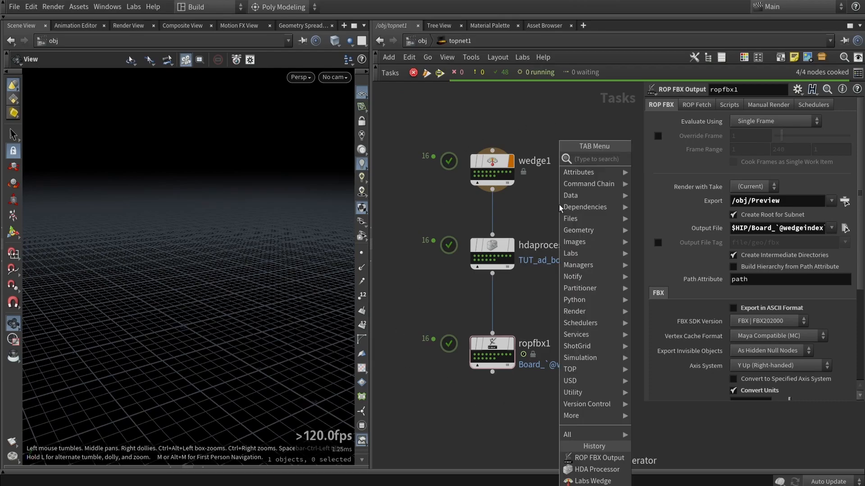
pyautogui.write('js')
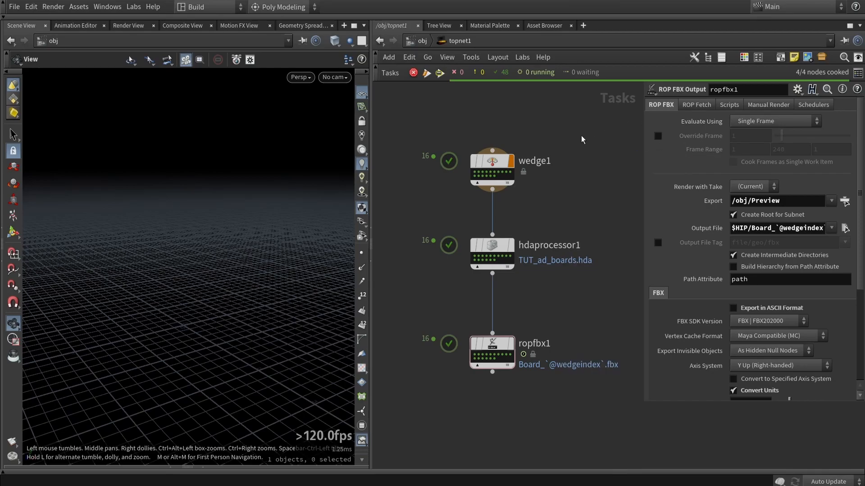
pyautogui.moveTo(573, 156)
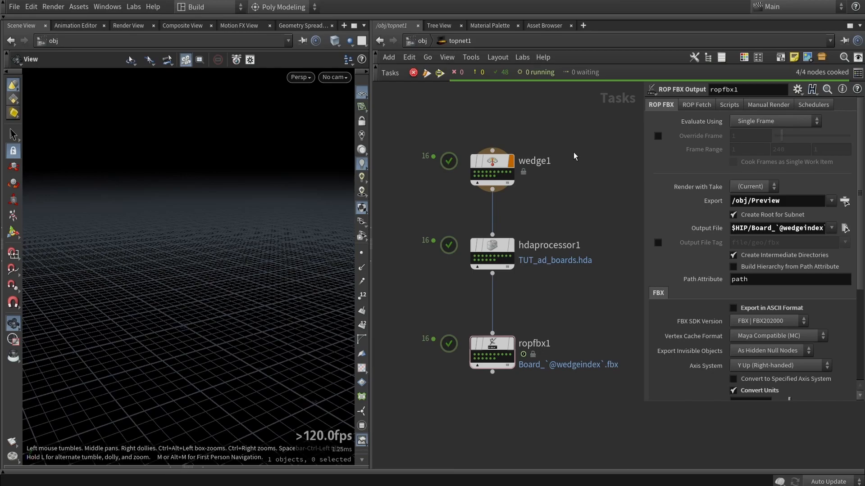
pyautogui.moveTo(571, 190)
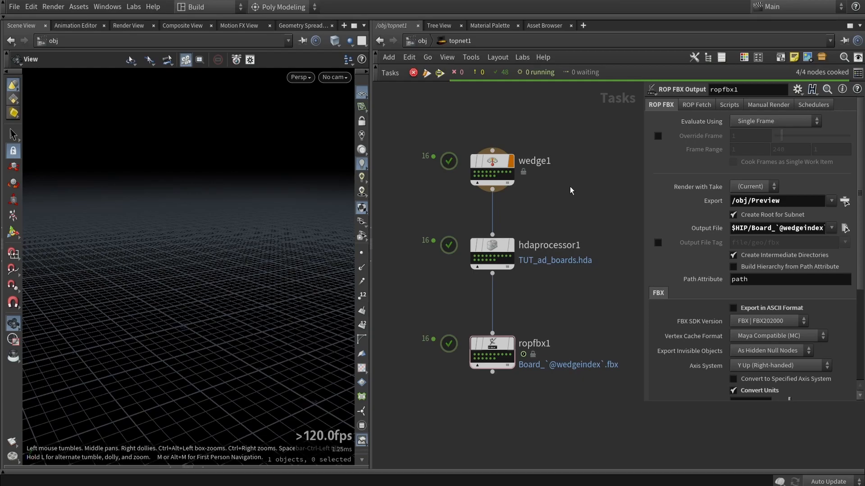
pyautogui.moveTo(571, 194)
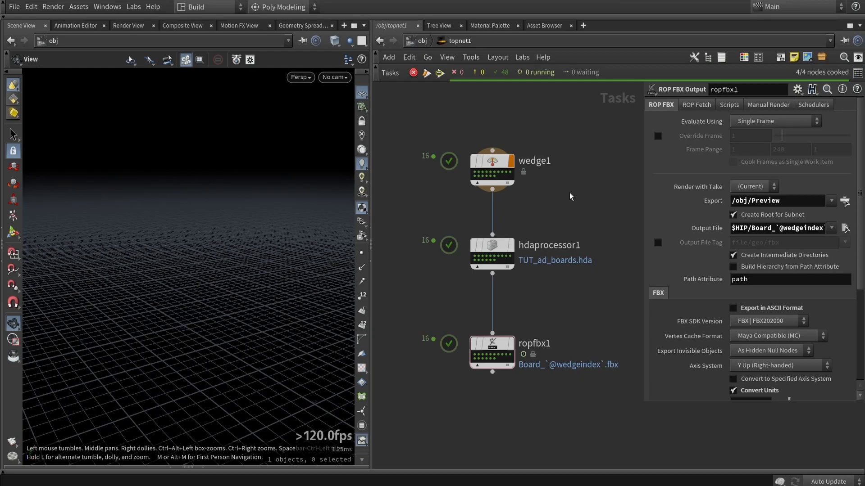